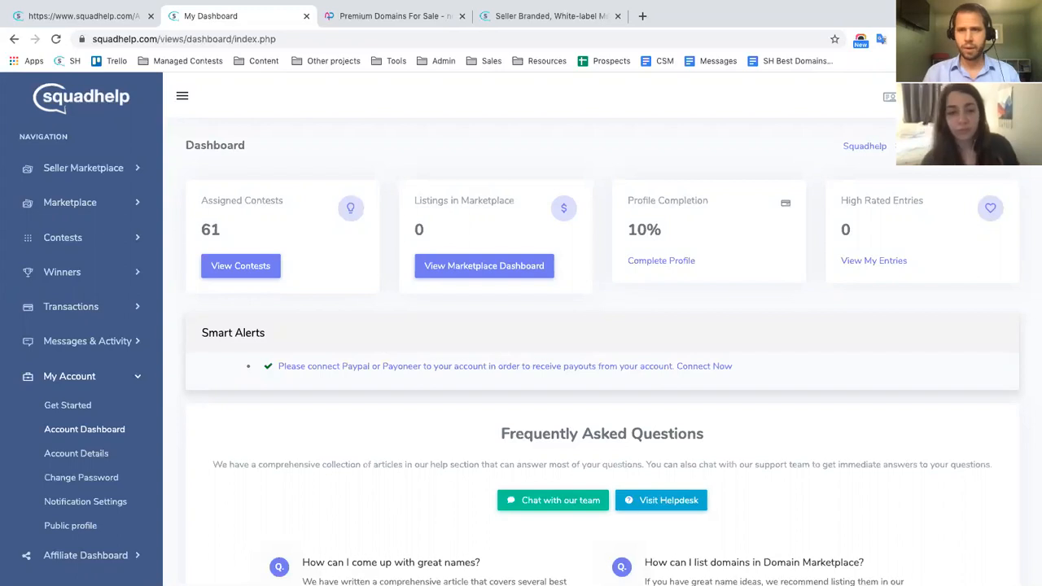
mouse_move(513, 244)
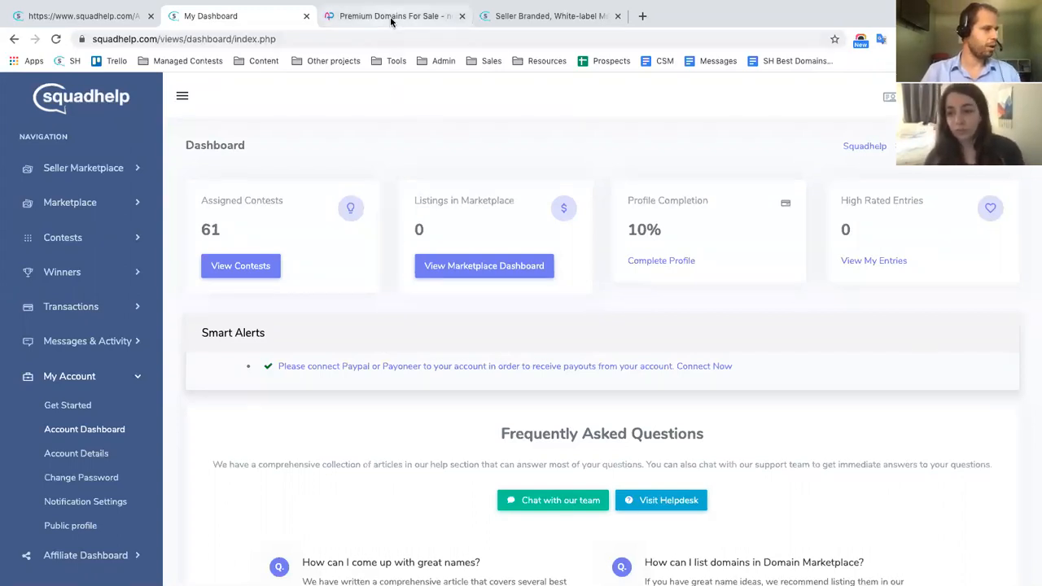
Switch to the 'Premium Domains For Sale' example storefront on nowpossible.com.
click(394, 16)
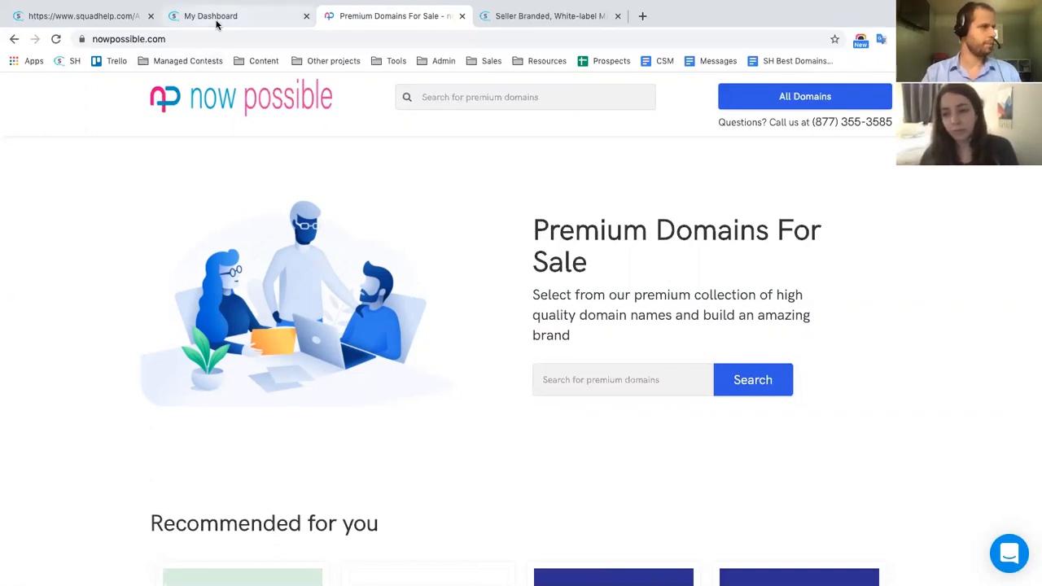
Return to the dashboard and reach the Seller Marketplace Configuration page.
click(211, 16)
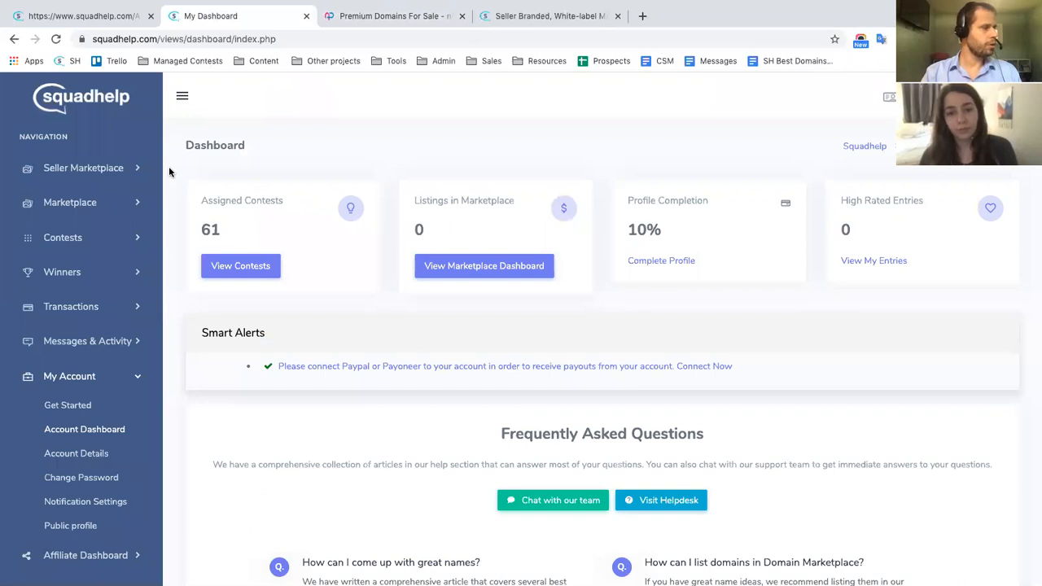
click(83, 168)
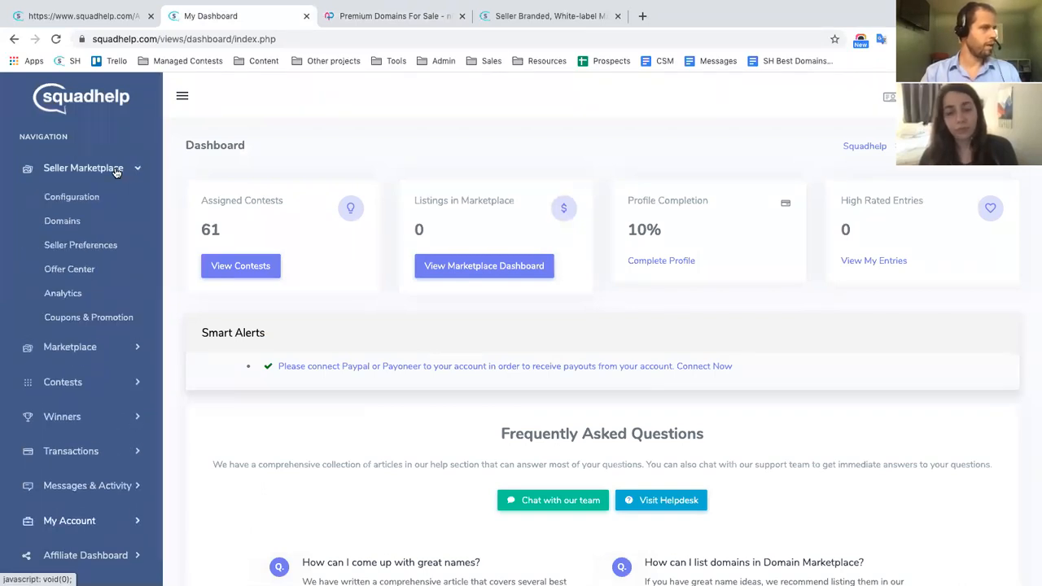
click(71, 196)
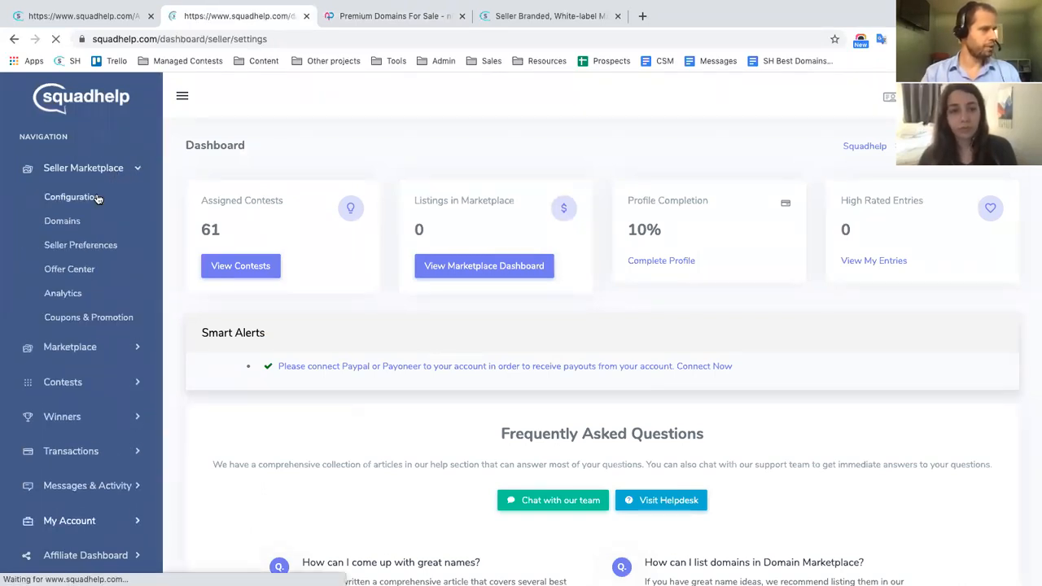
click(72, 195)
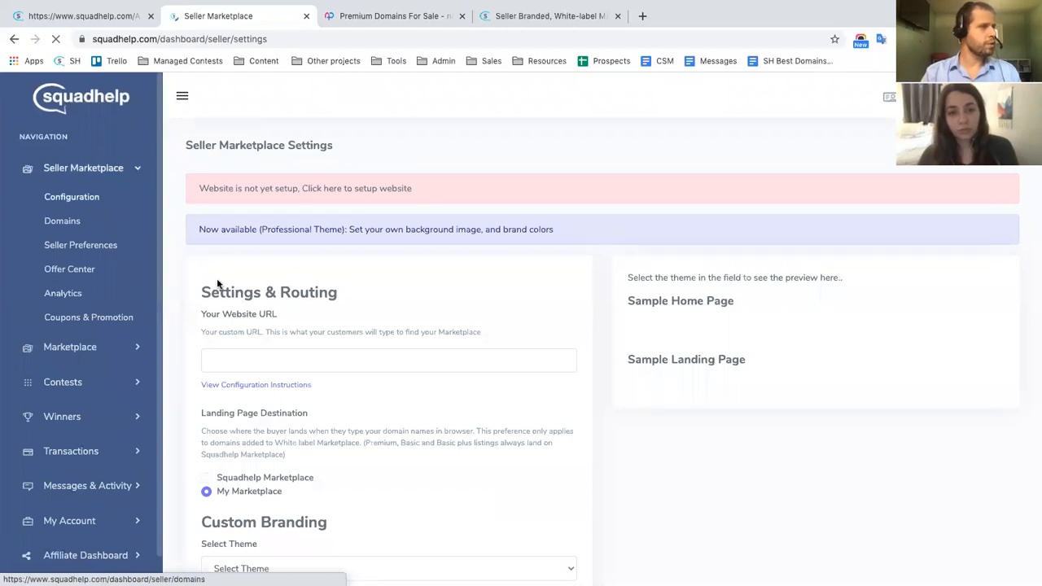
scroll(down, 3)
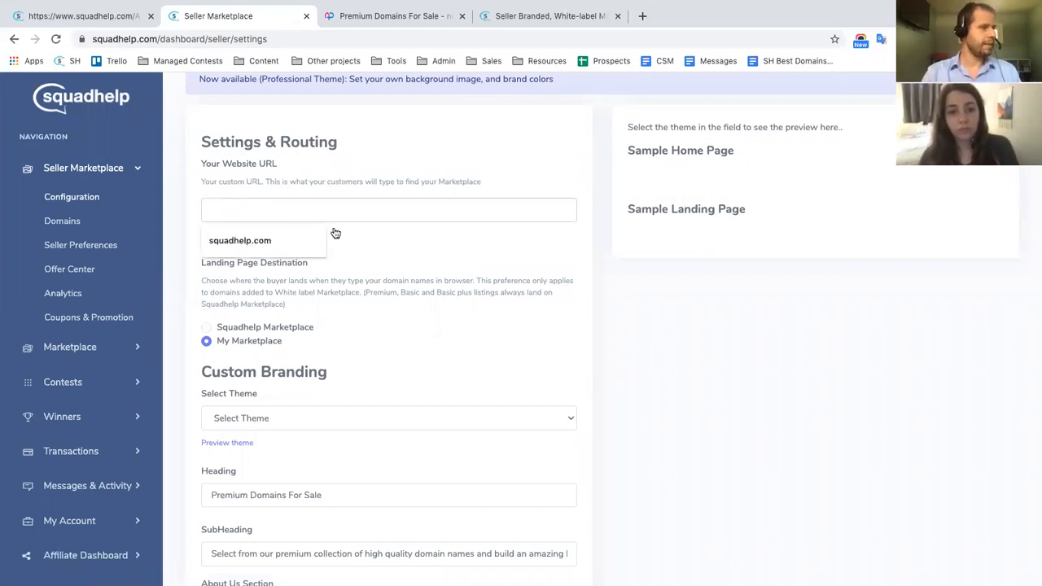
View the white-label marketplace setup instructions article, then close it.
click(394, 16)
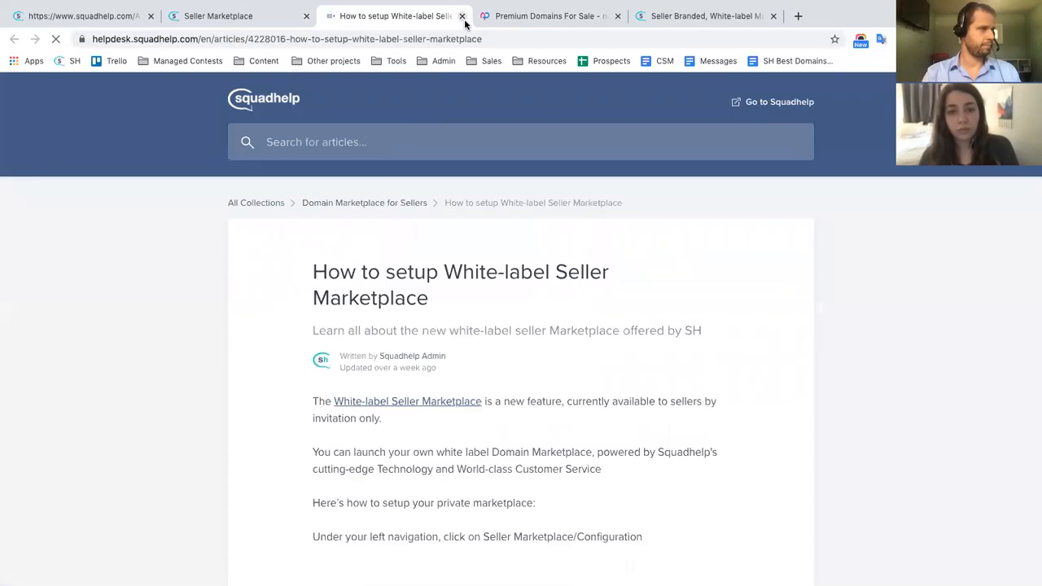
click(463, 16)
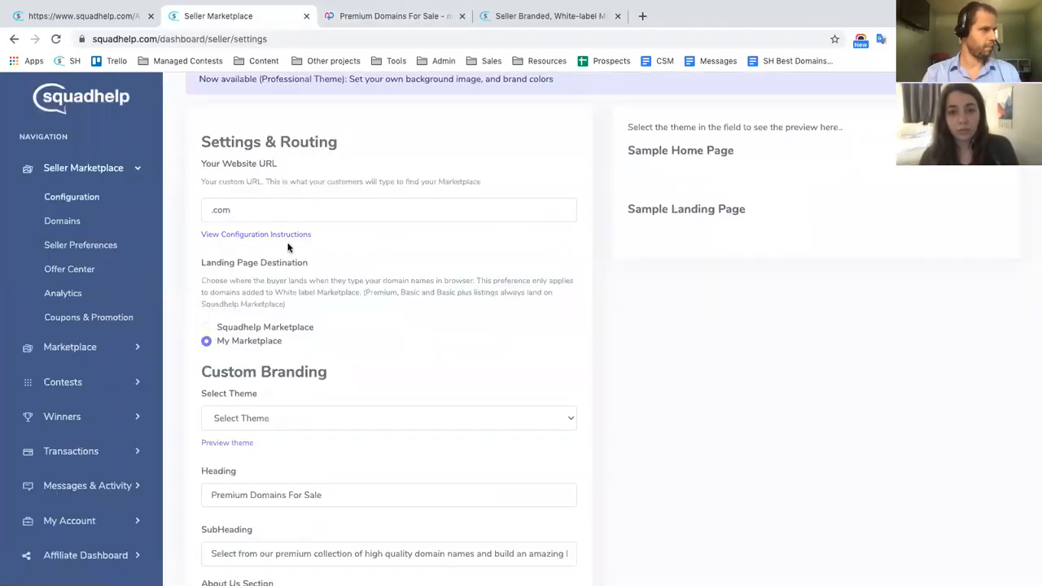
mouse_move(332, 251)
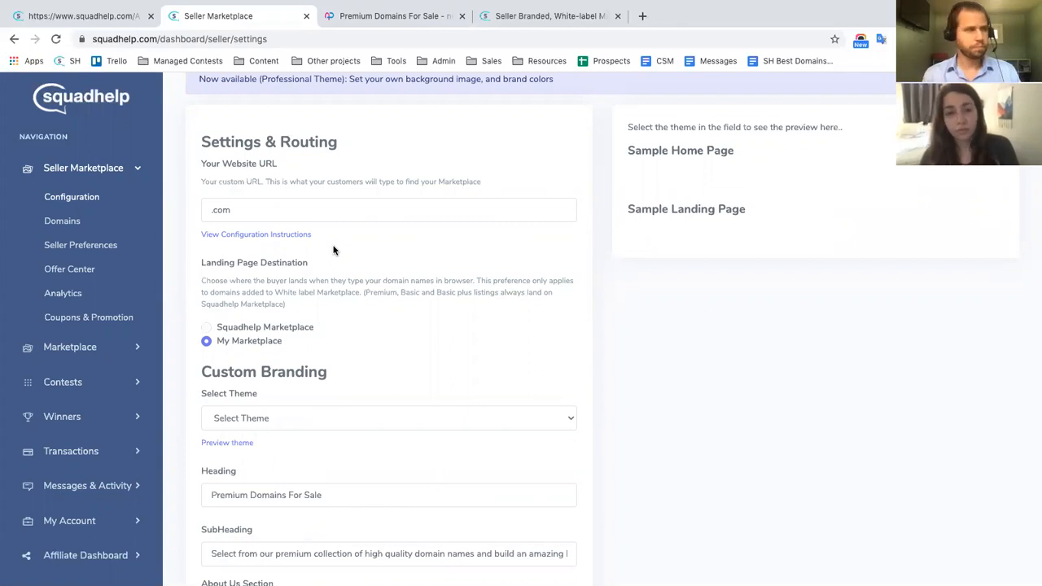
scroll(down, 3)
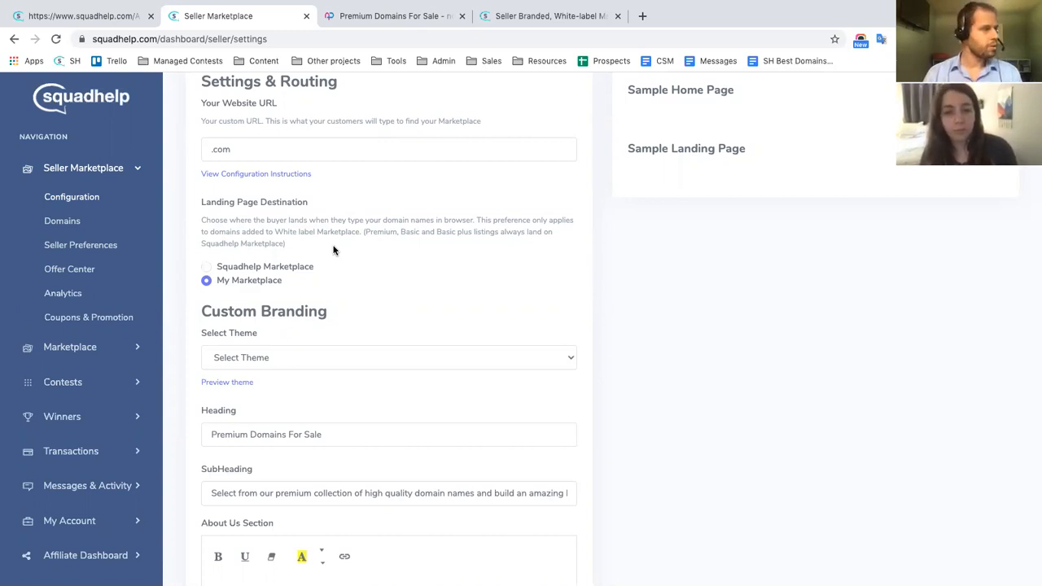
Choose Modern, try Professional, then settle on the Modern theme in Custom Branding.
scroll(down, 3)
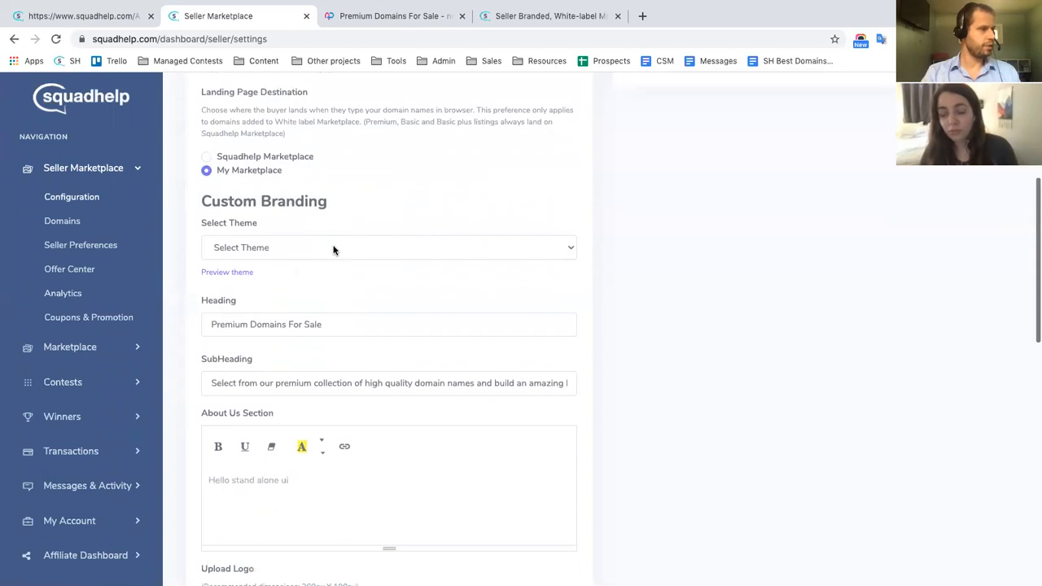
click(388, 248)
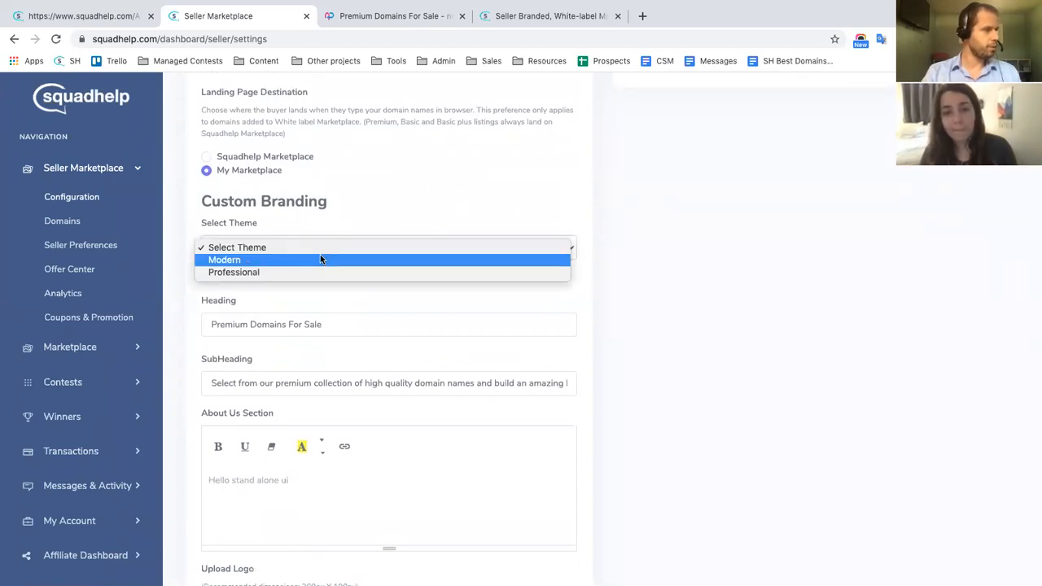
click(224, 259)
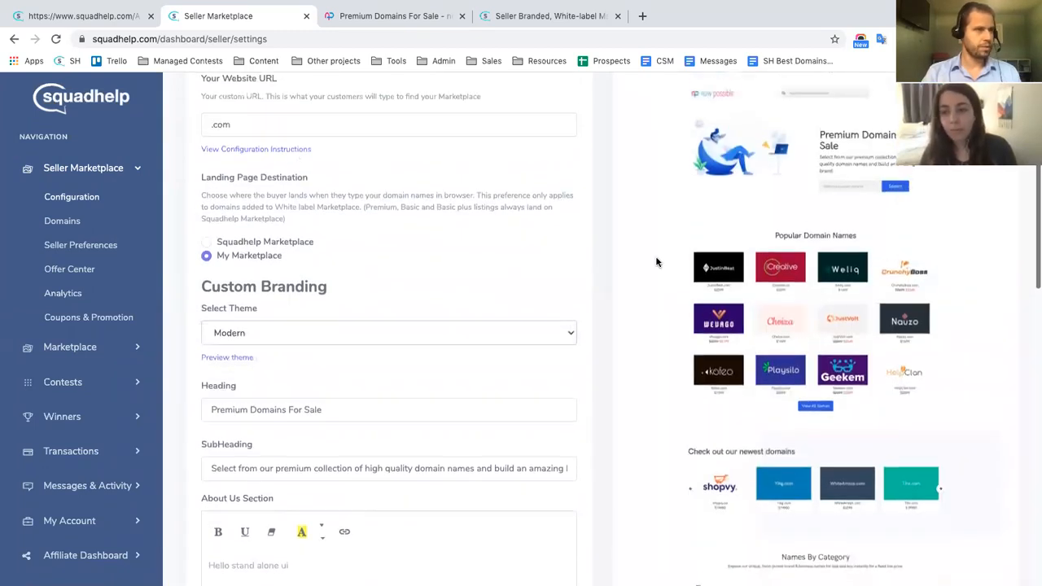
click(387, 332)
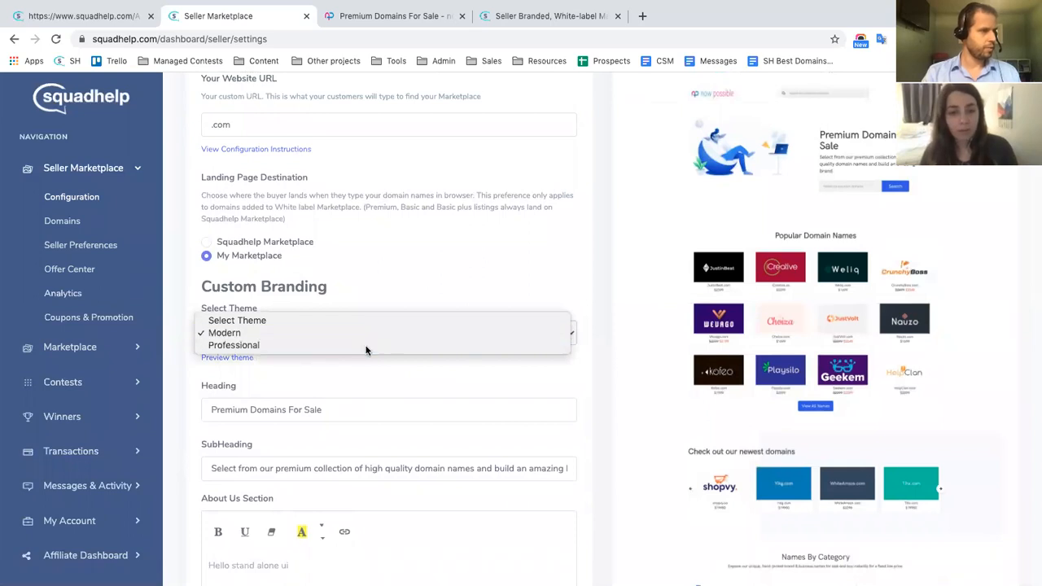
click(235, 345)
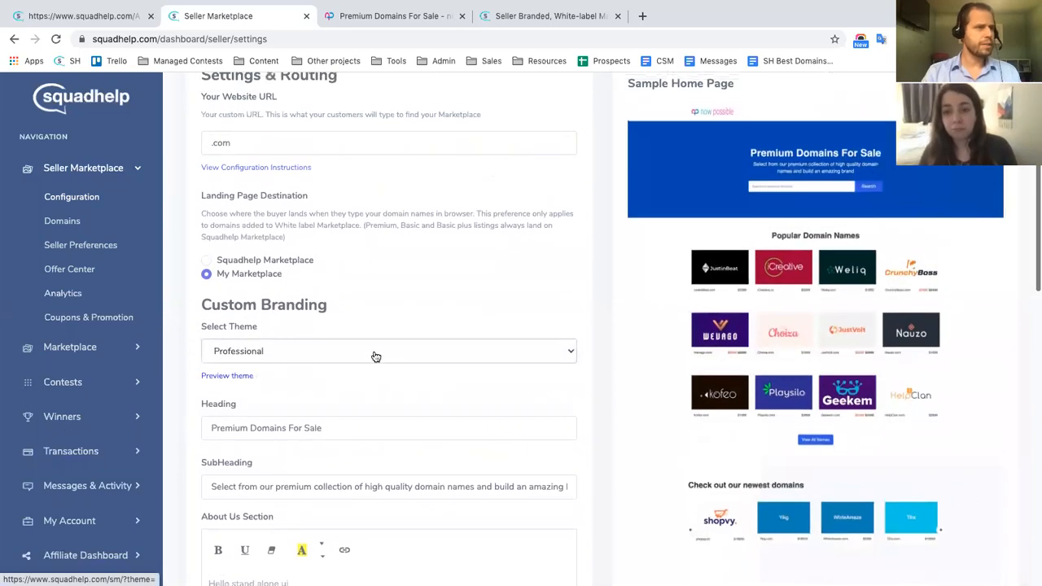
click(388, 352)
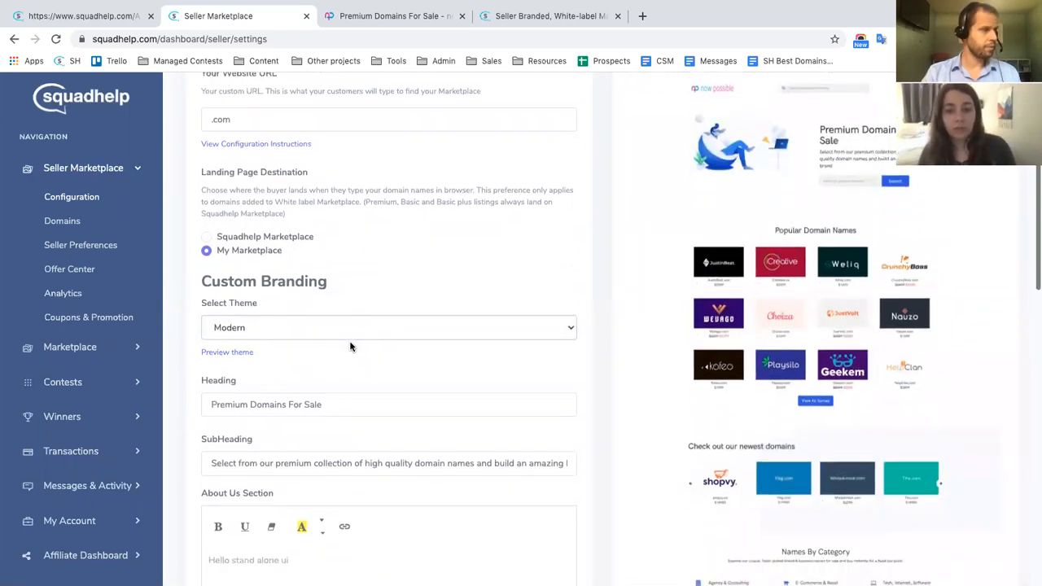
scroll(down, 3)
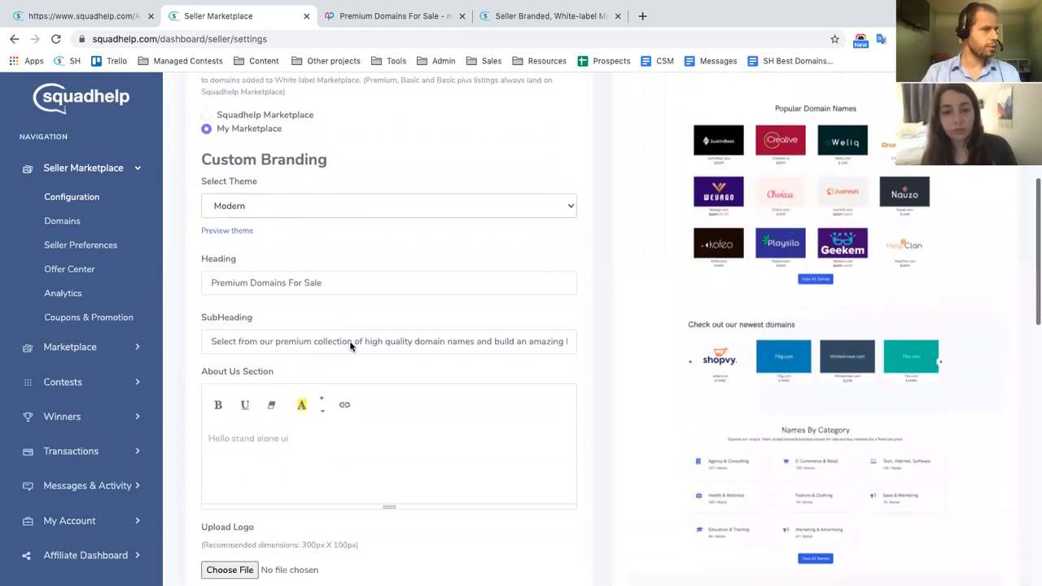
scroll(down, 3)
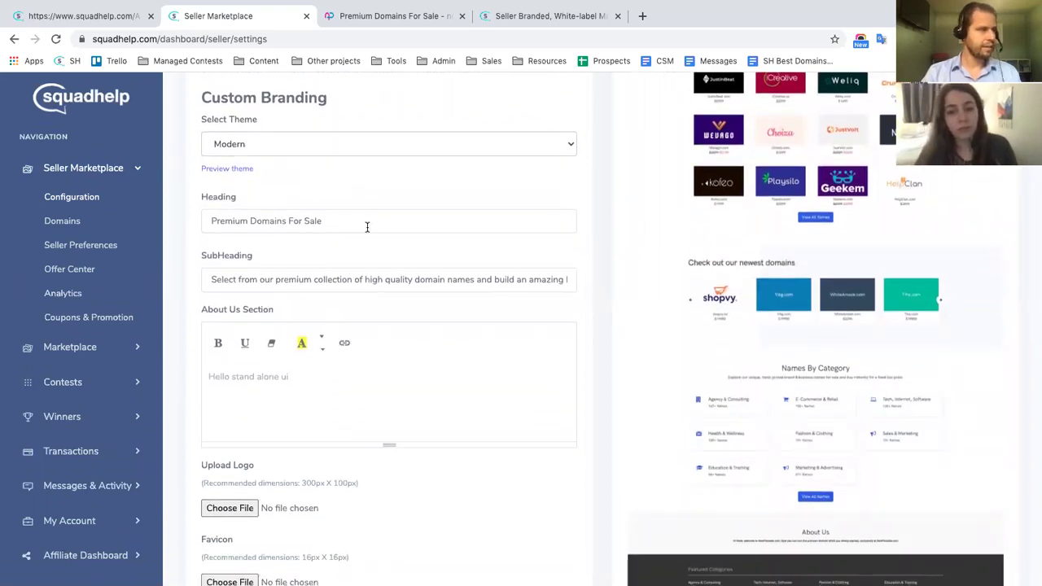
scroll(down, 3)
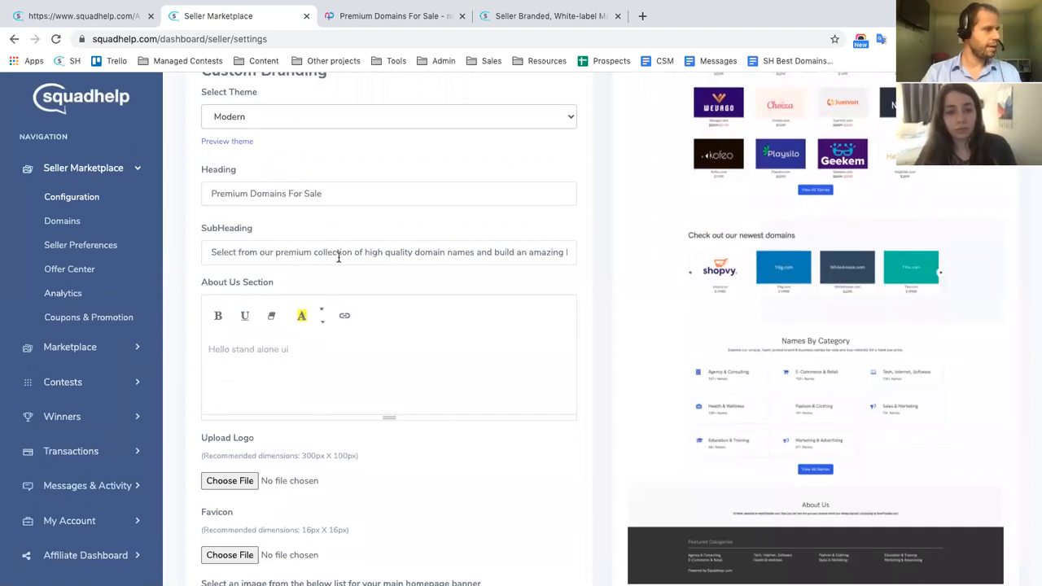
scroll(down, 3)
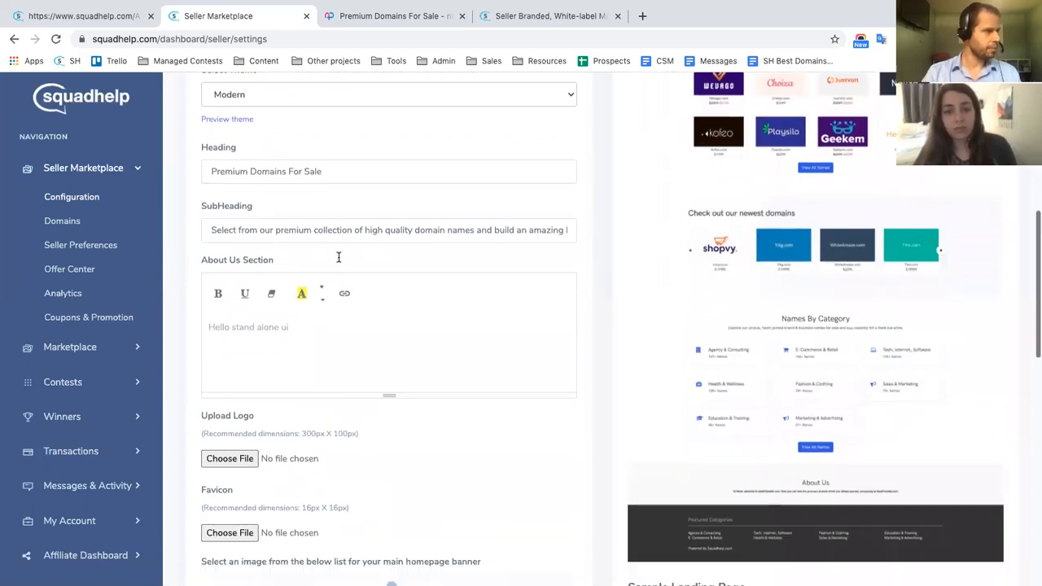
scroll(down, 3)
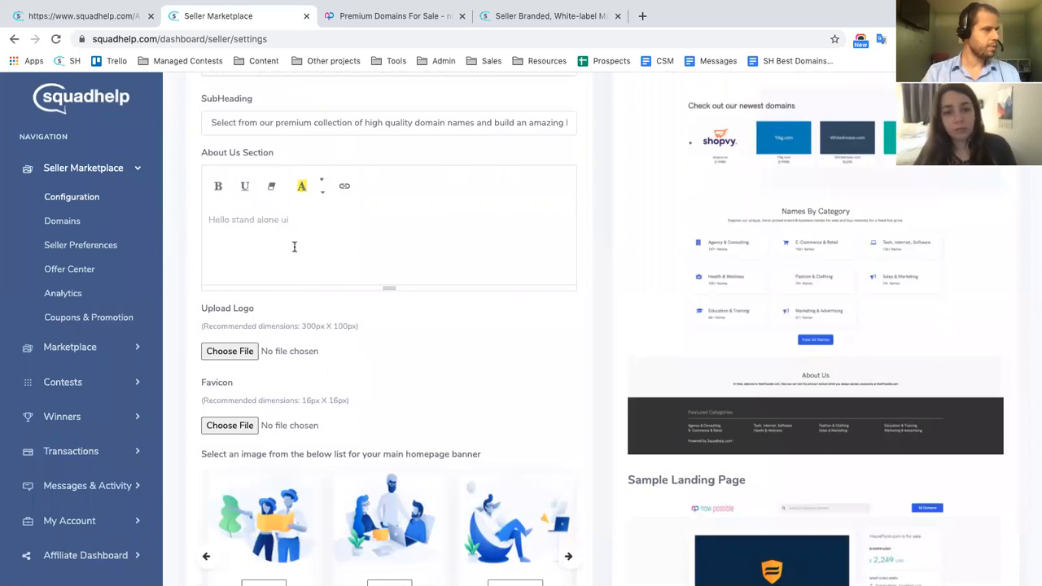
mouse_move(319, 250)
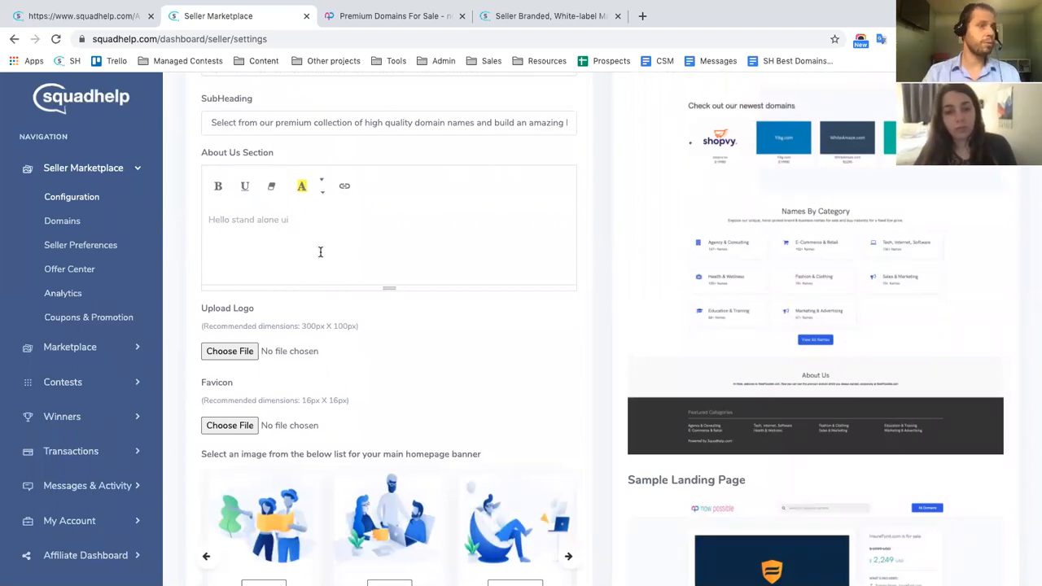
scroll(down, 3)
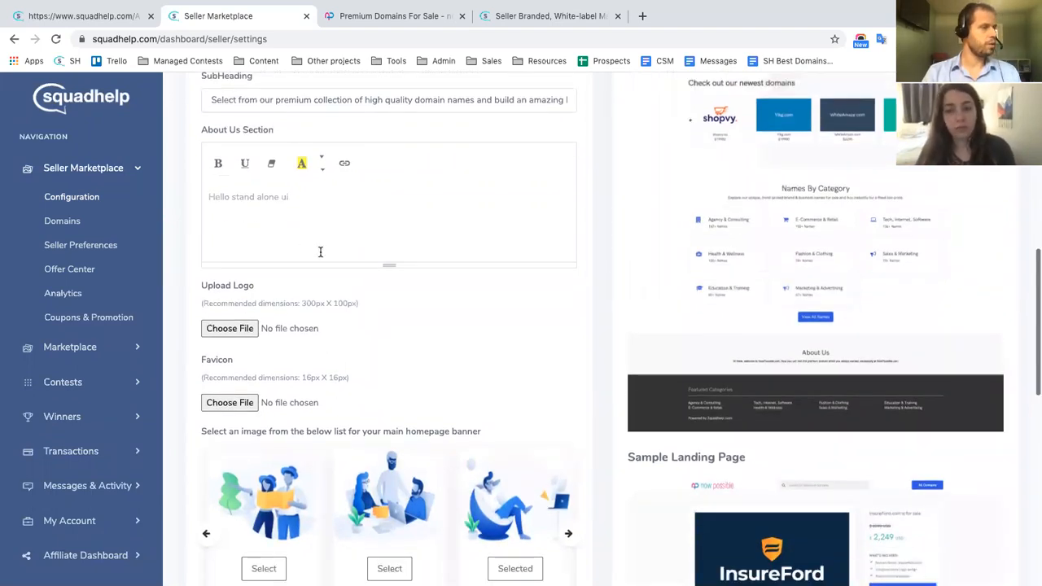
scroll(down, 3)
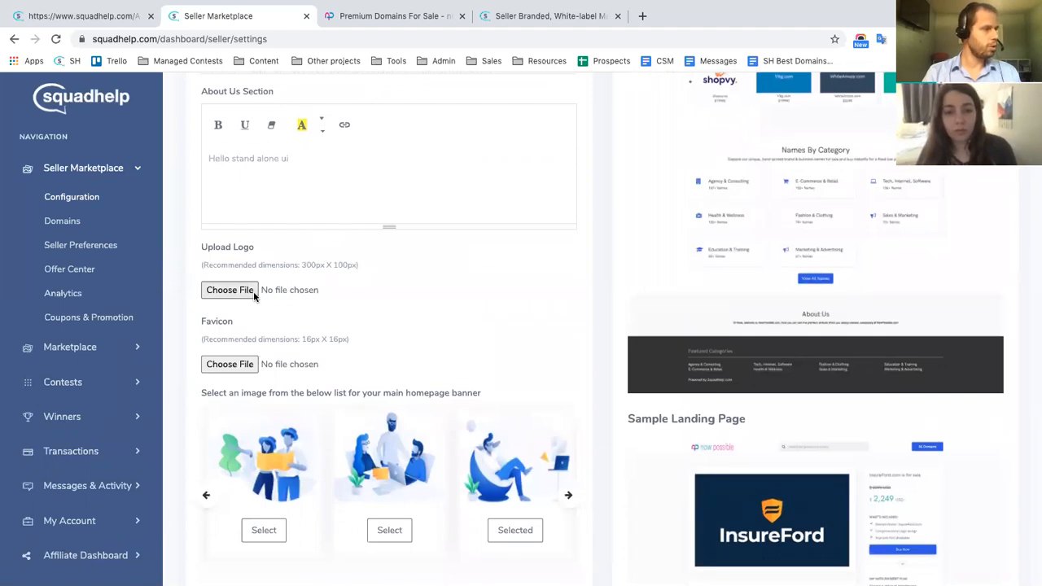
mouse_move(290, 290)
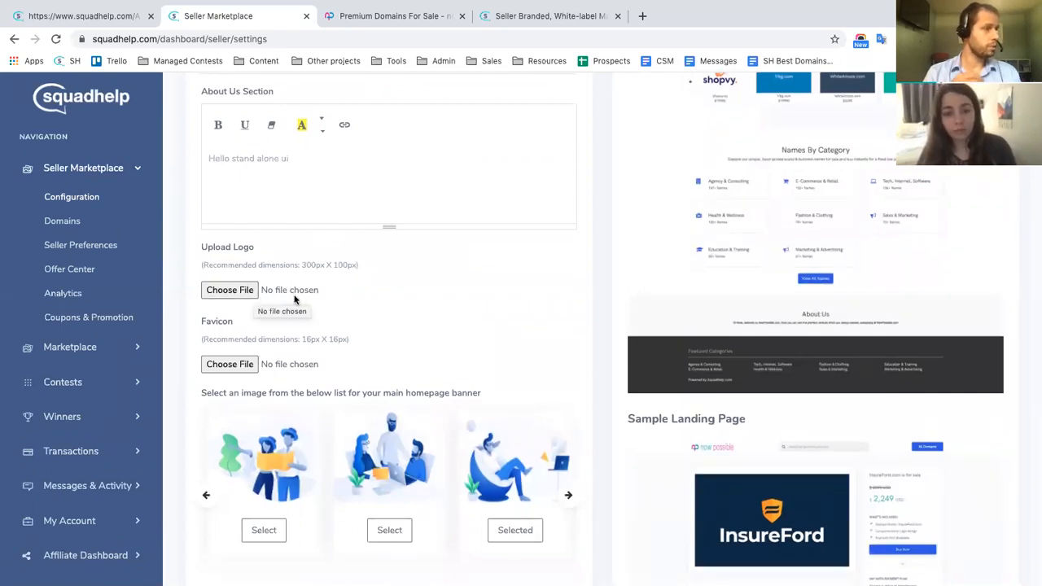
scroll(down, 3)
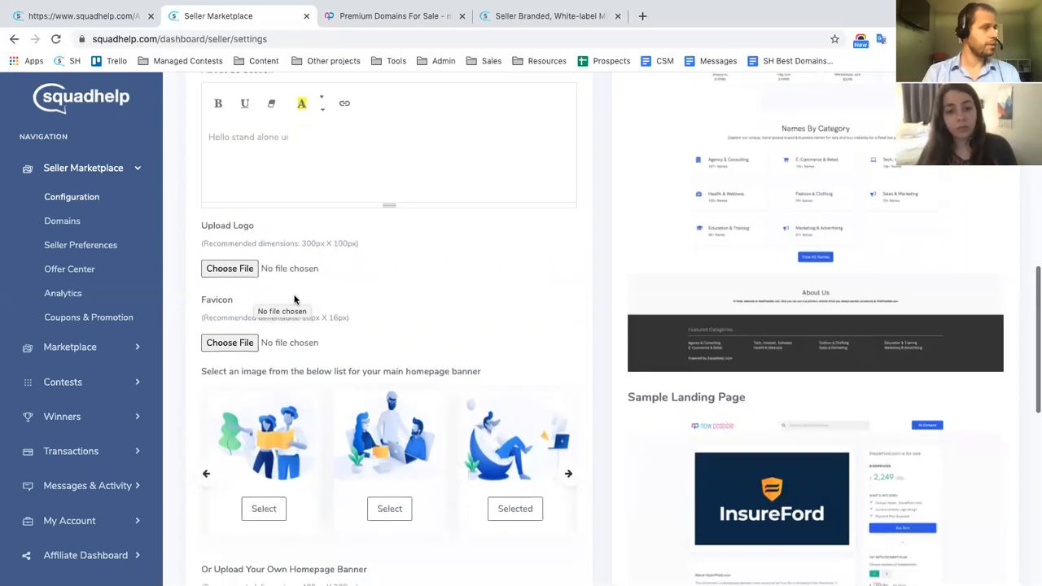
scroll(down, 3)
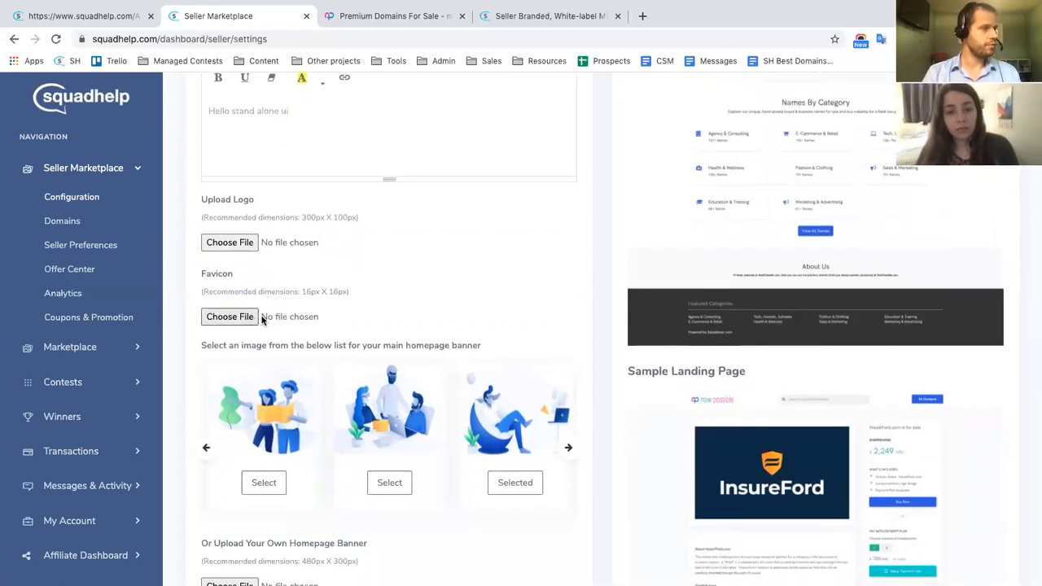
scroll(down, 3)
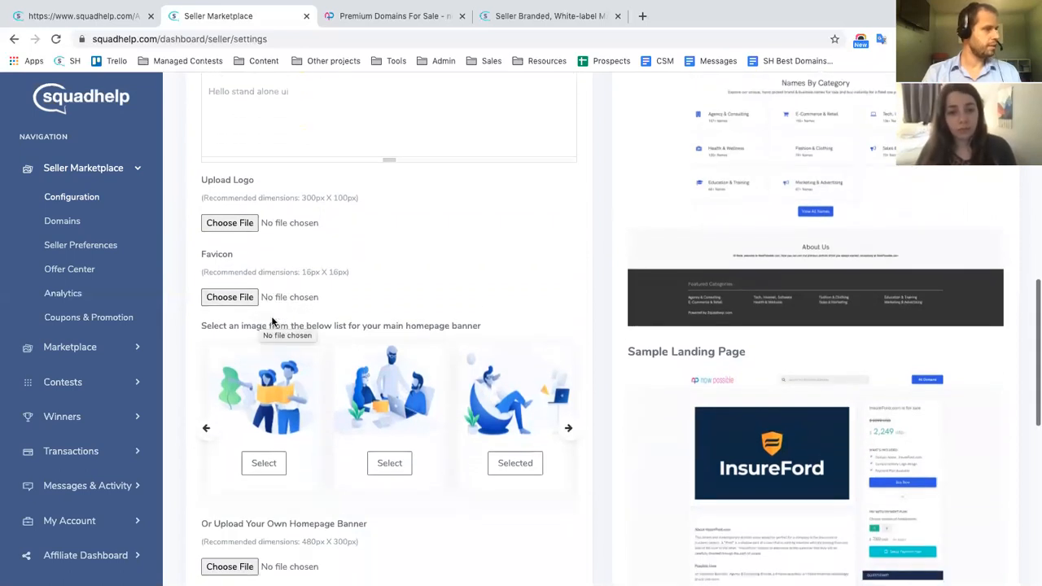
scroll(down, 3)
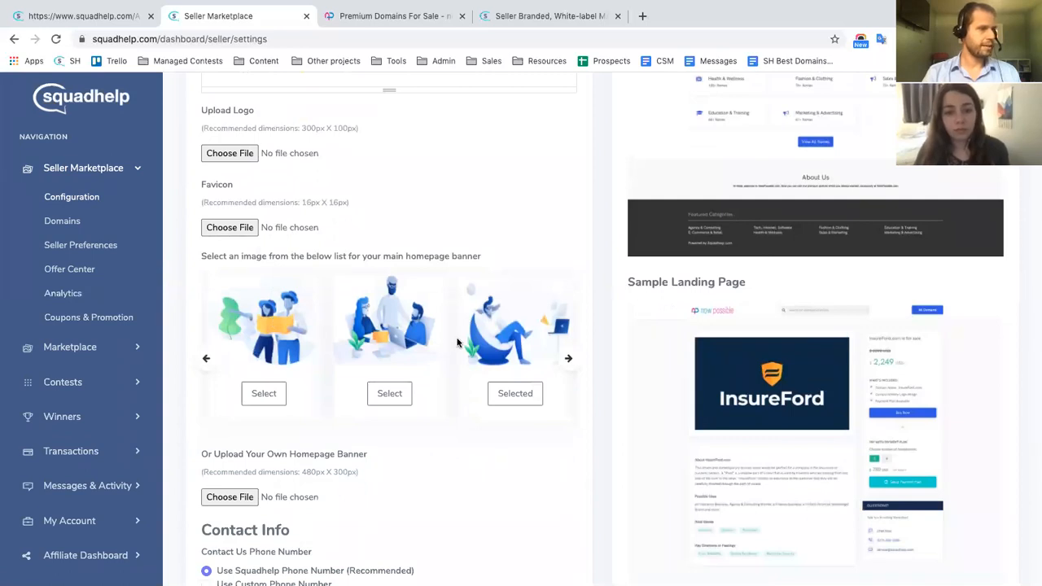
mouse_move(407, 368)
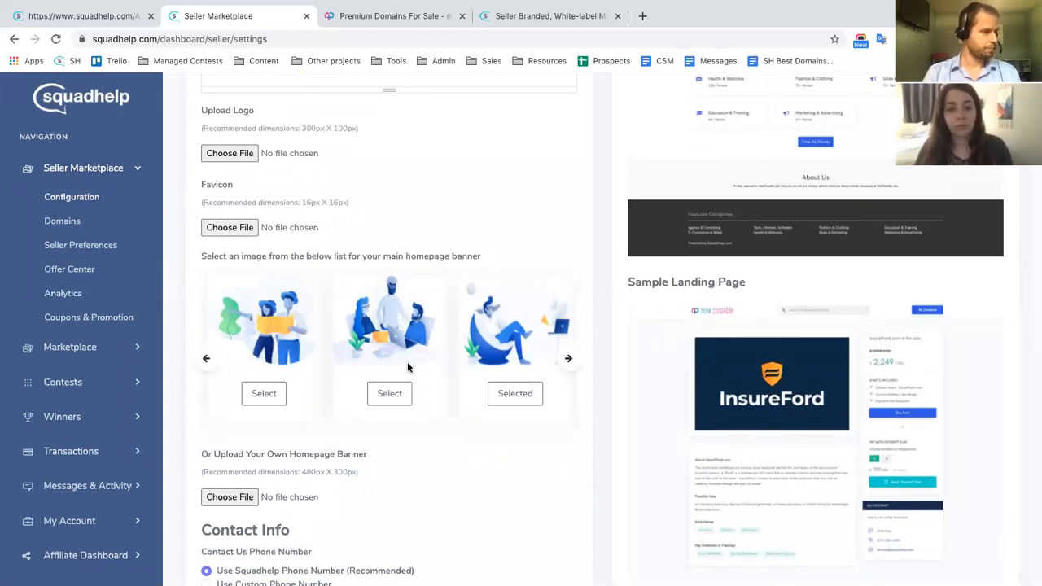
scroll(down, 3)
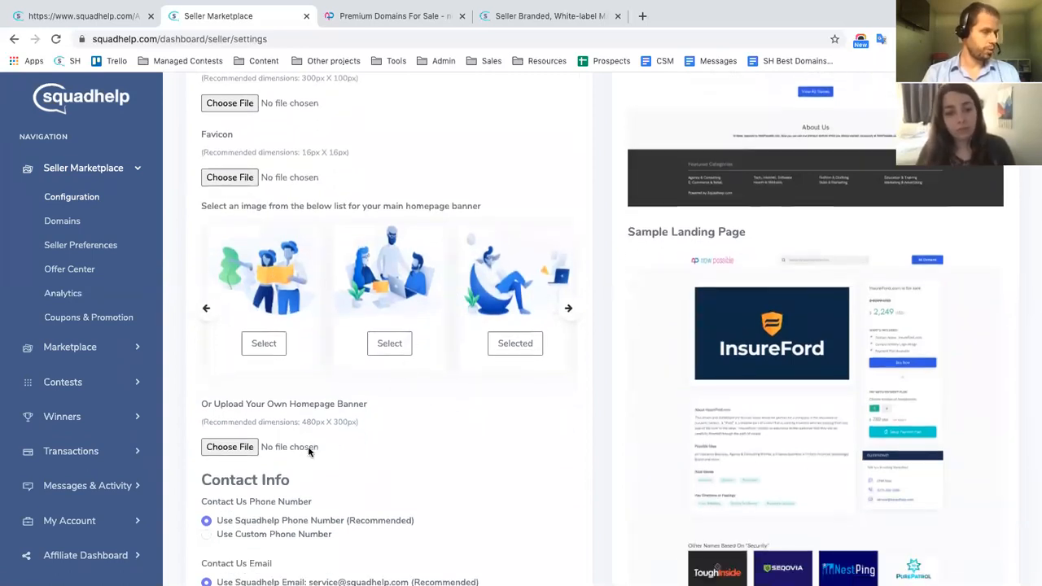
mouse_move(310, 446)
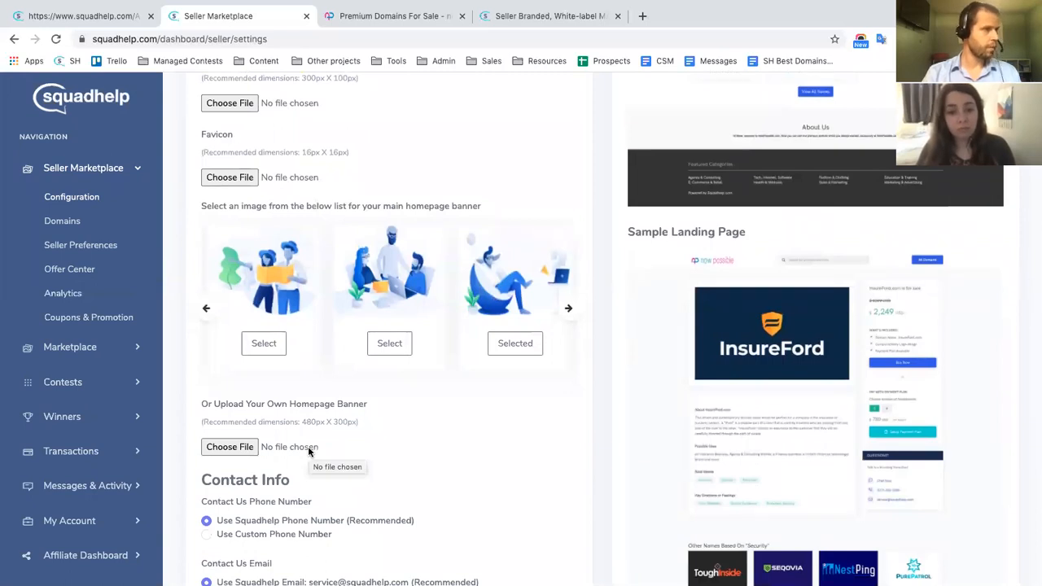
scroll(up, 3)
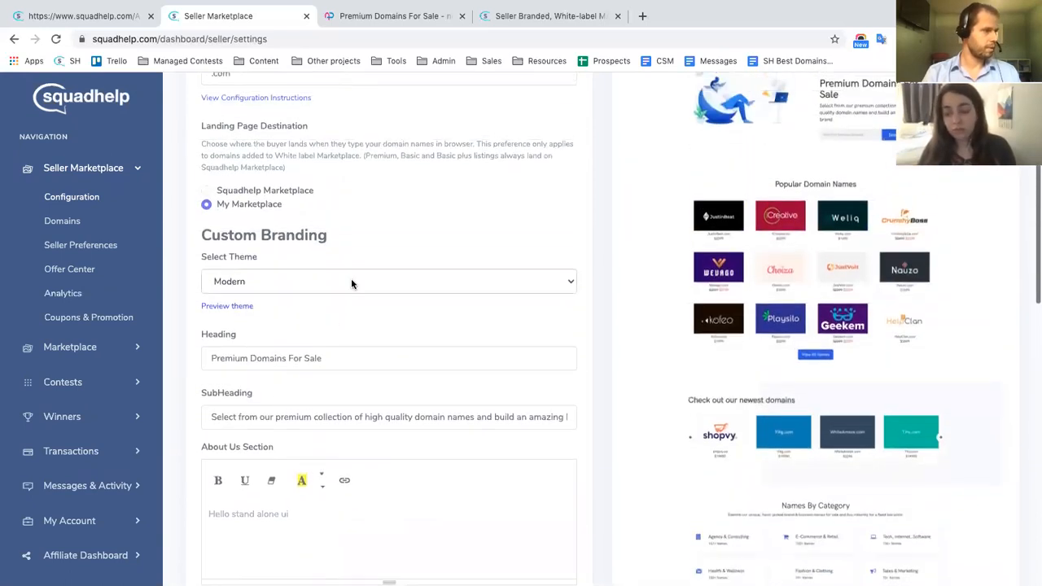
Set the theme to Professional and browse more header background colour presets.
click(388, 280)
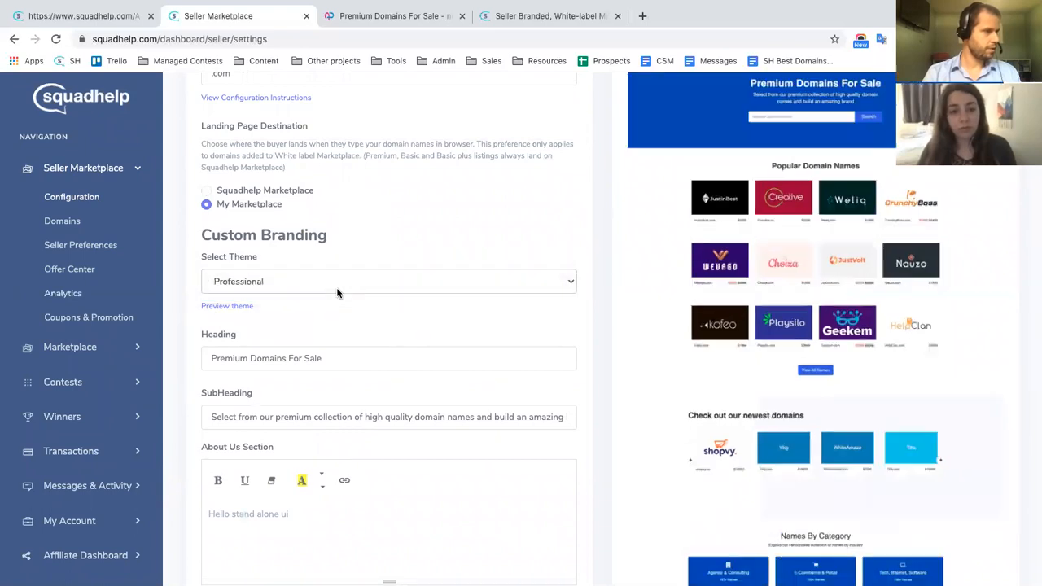
mouse_move(424, 316)
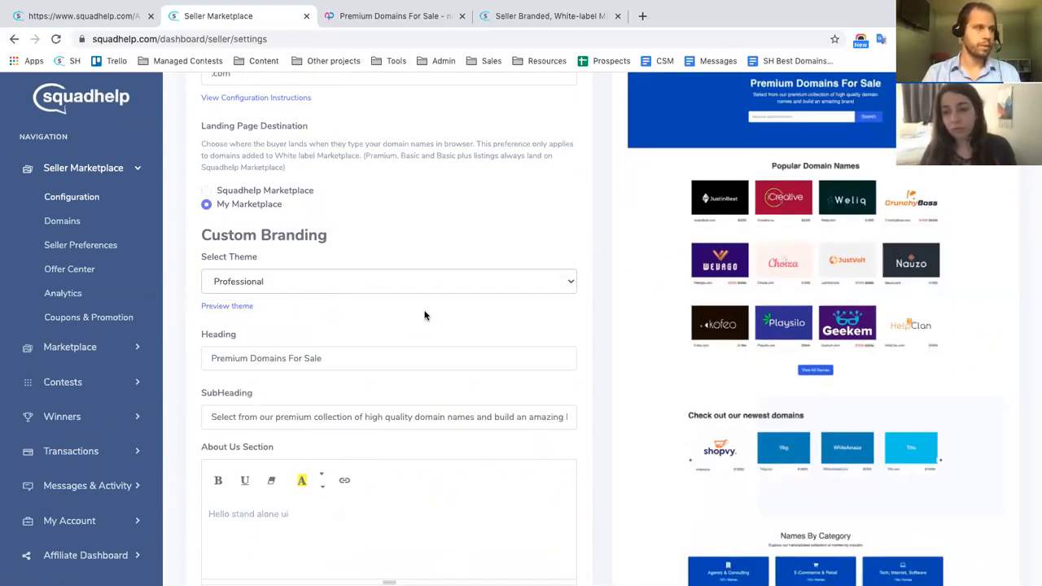
scroll(down, 3)
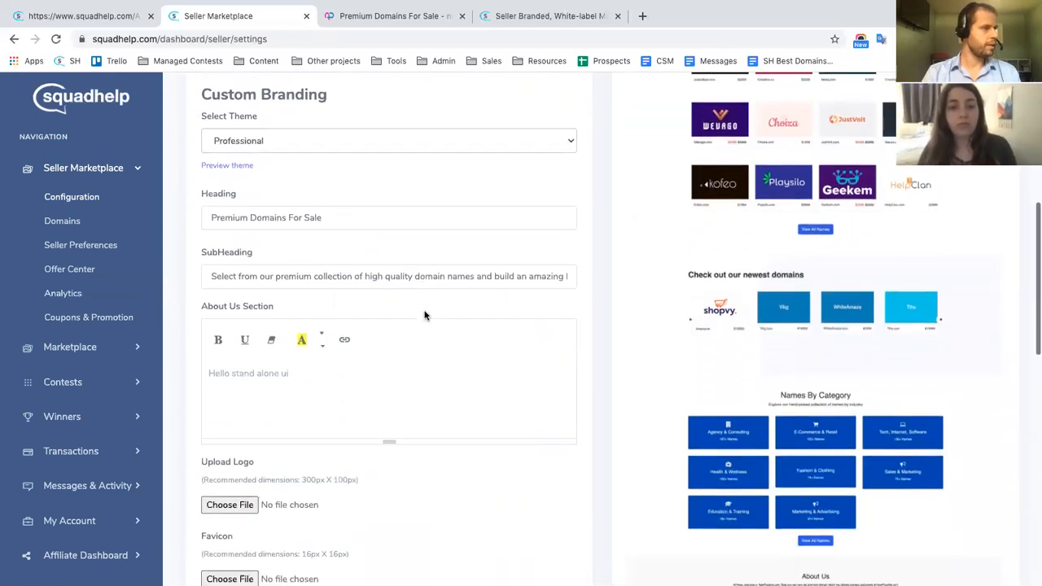
scroll(down, 3)
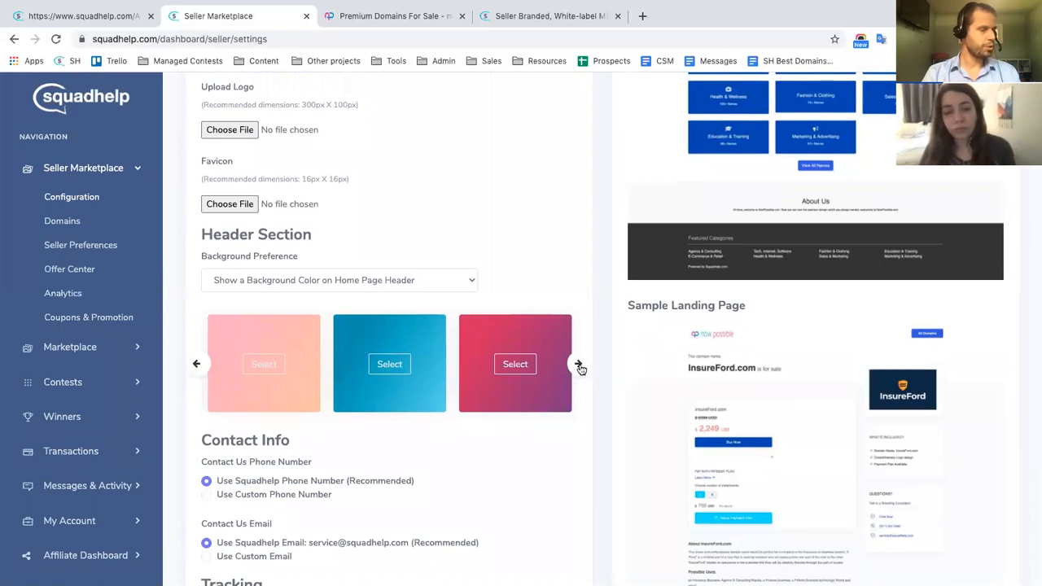
click(580, 363)
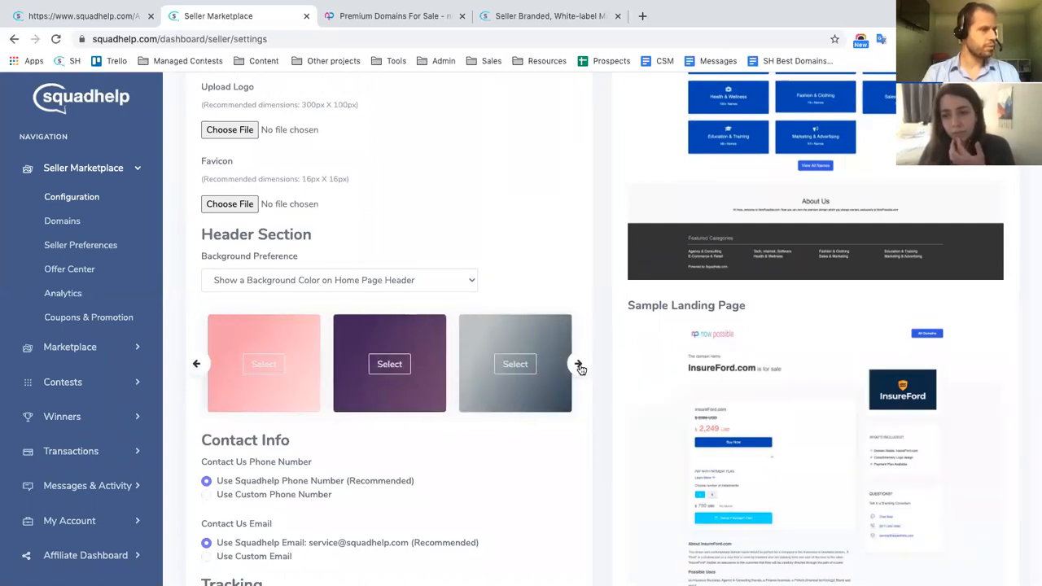
mouse_move(433, 293)
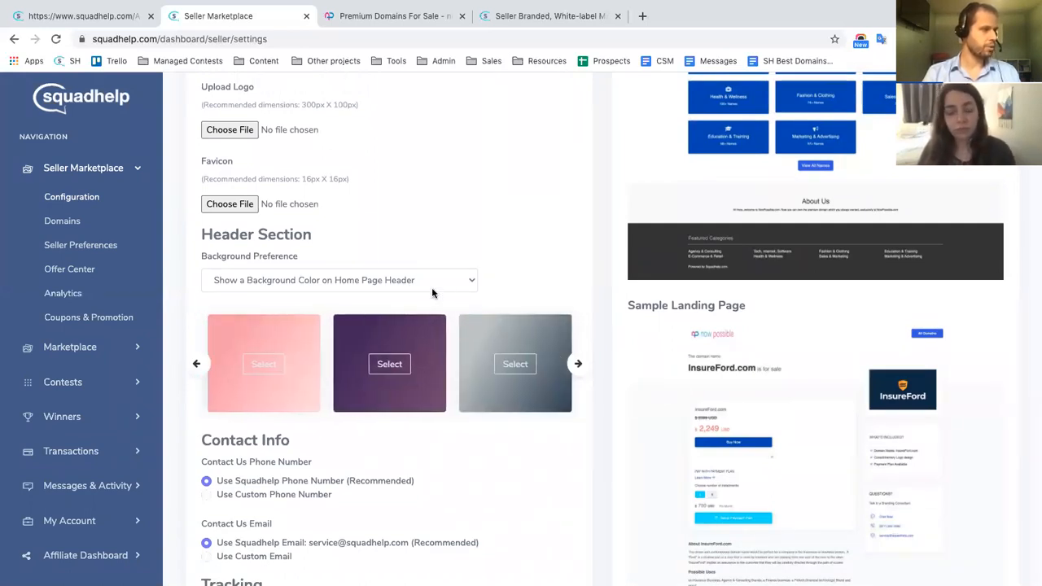
Set Background Preference to 'Show an Image on Home Page Header' and browse image presets.
click(339, 280)
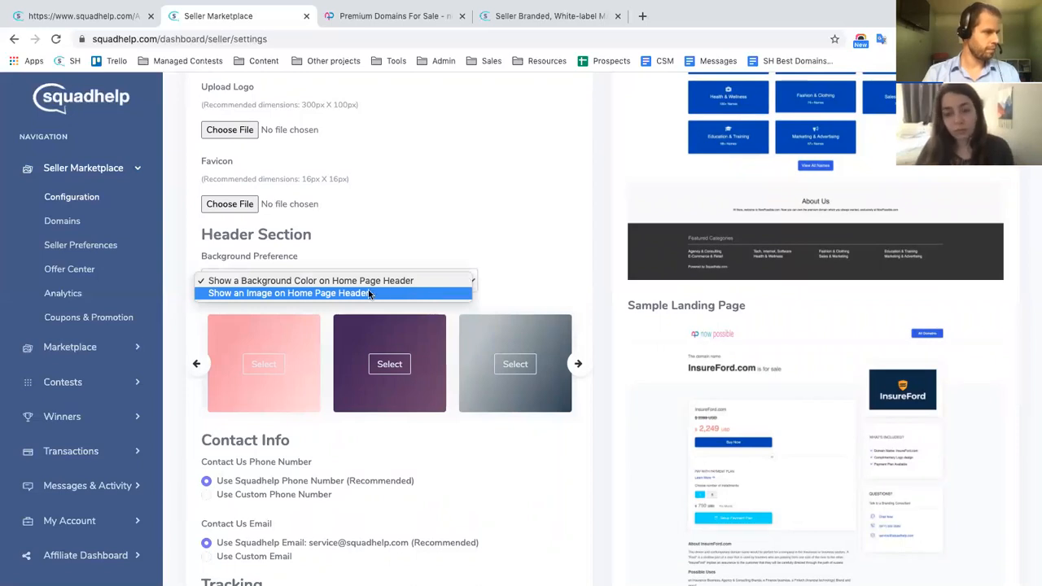
click(288, 293)
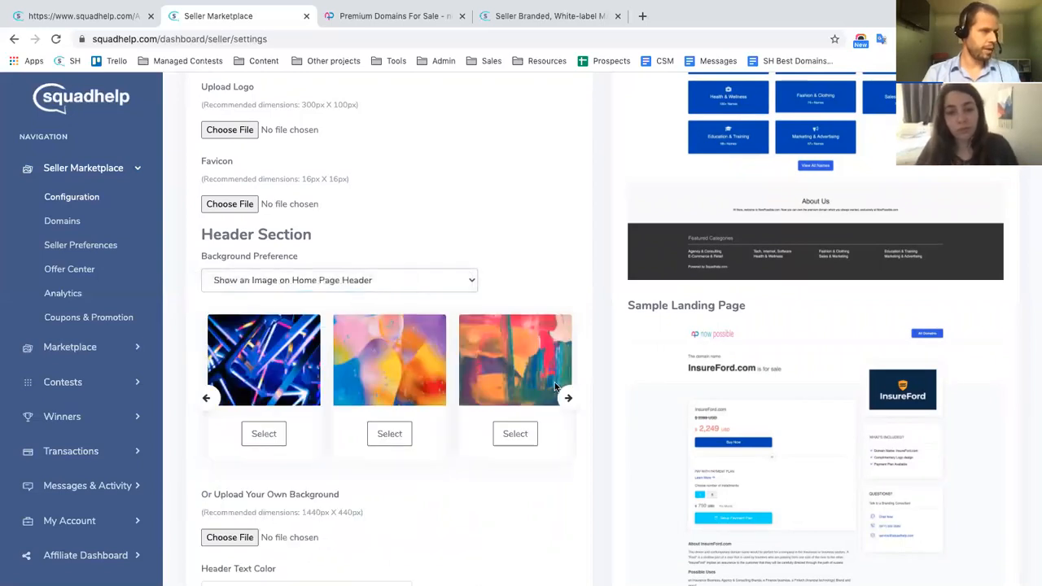
click(566, 397)
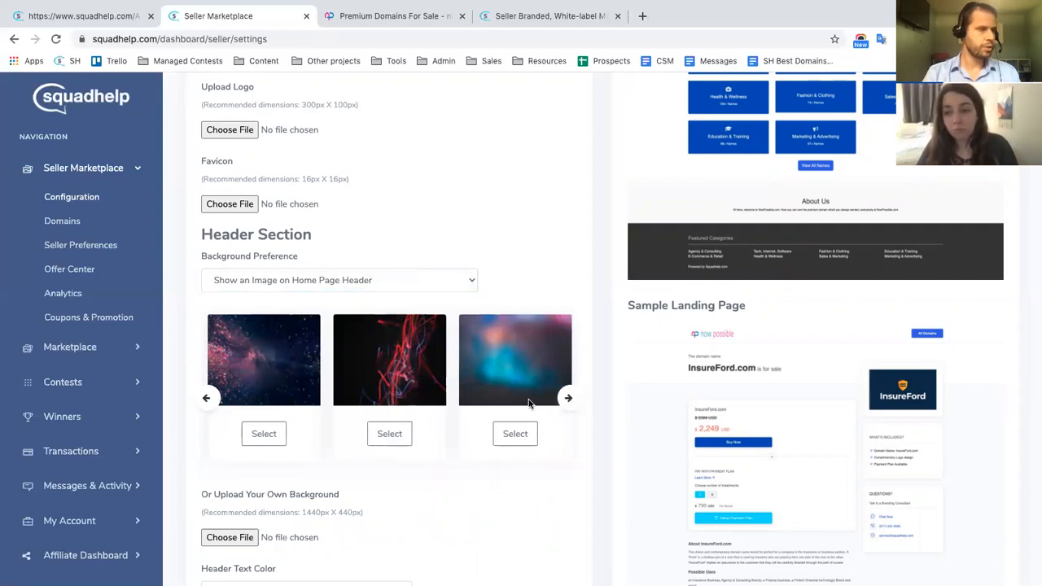
scroll(down, 3)
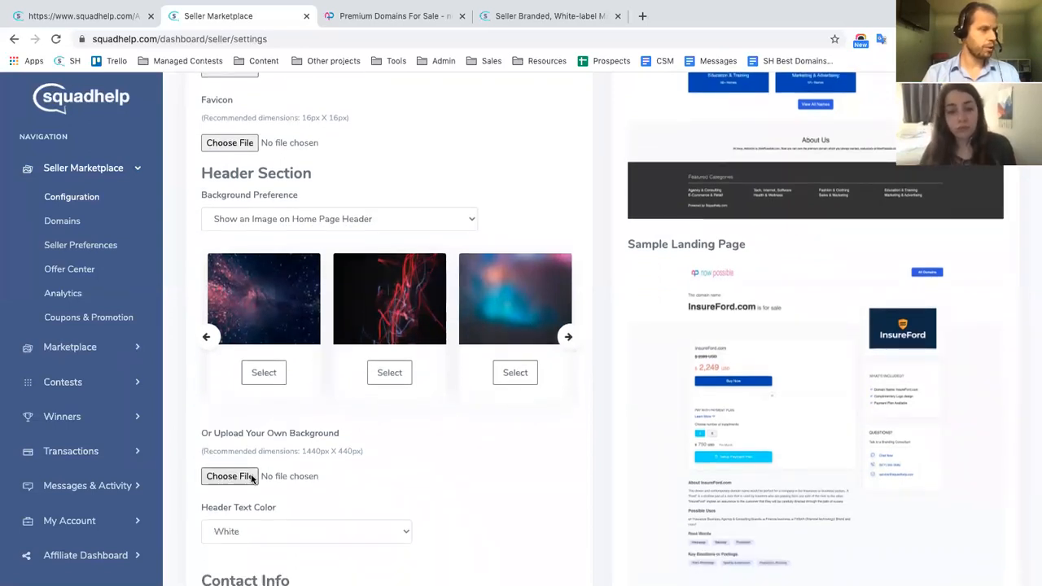
scroll(down, 3)
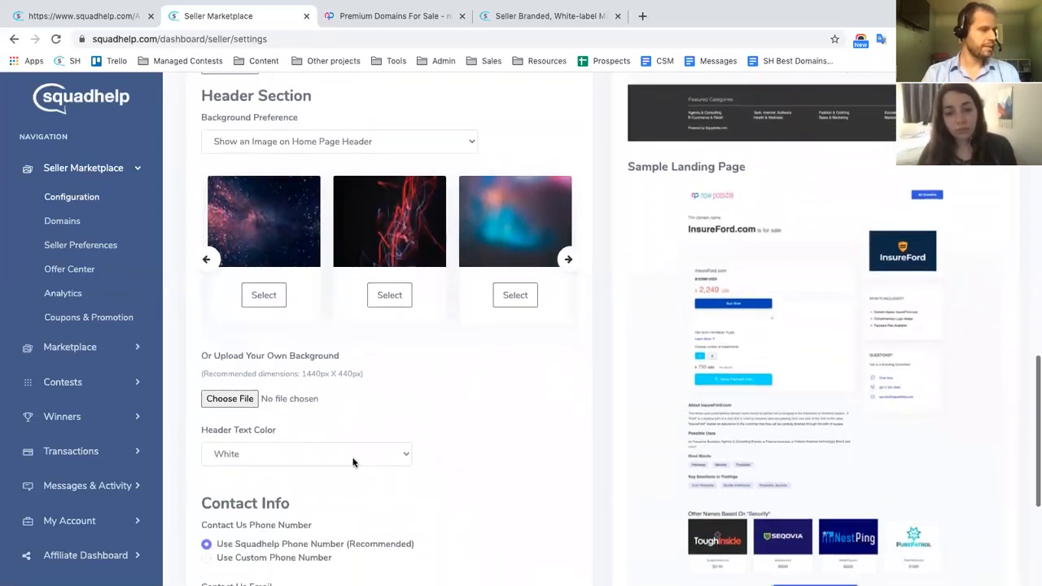
Set the Header Text Color to Black.
click(306, 453)
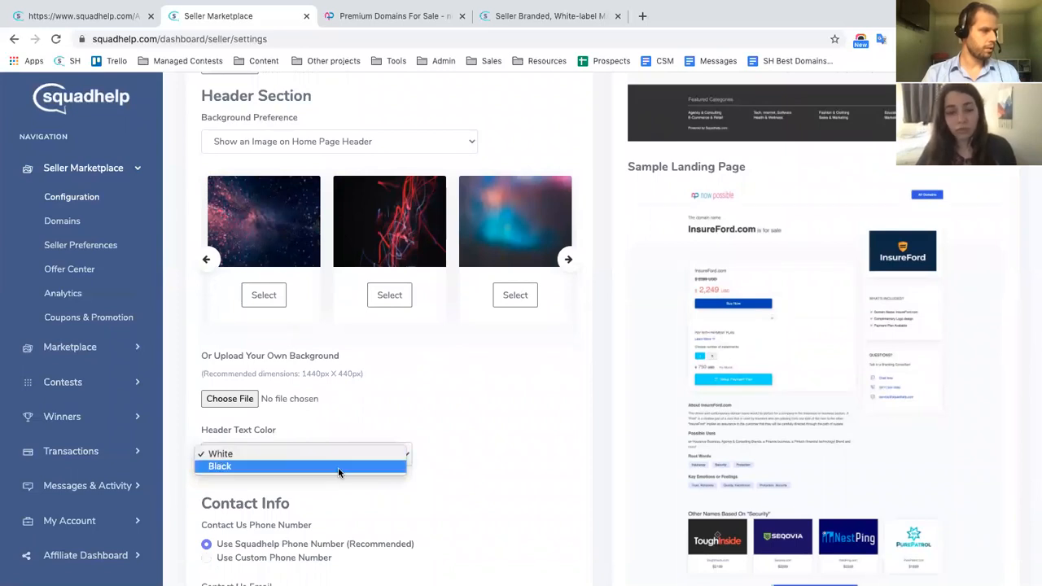
click(220, 466)
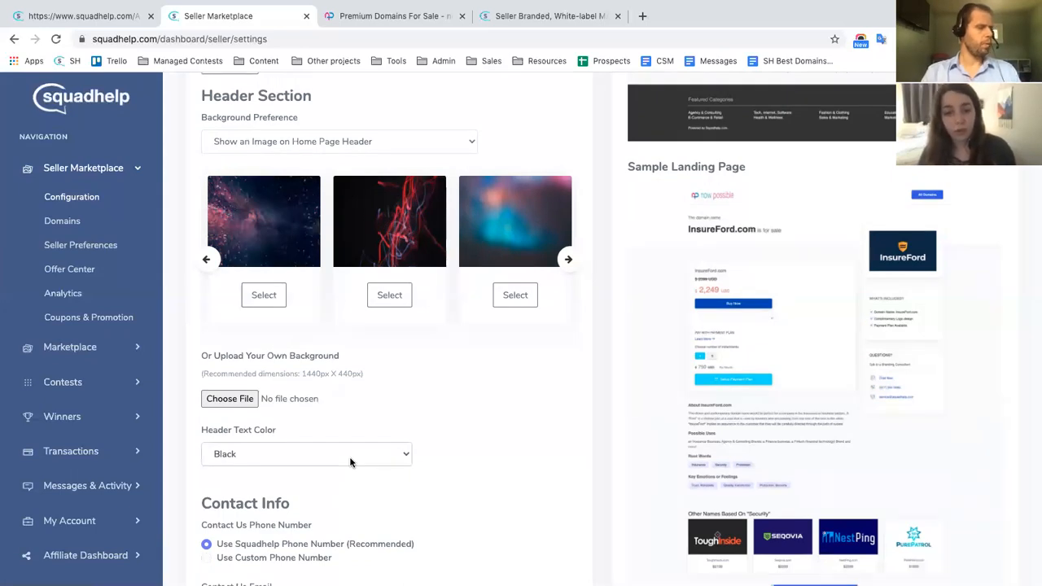
scroll(down, 3)
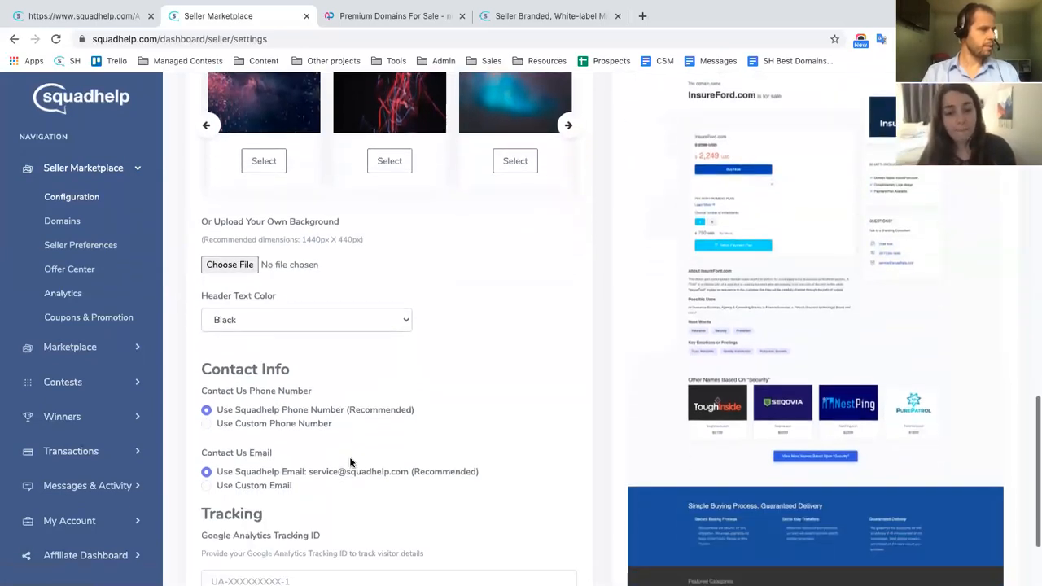
scroll(down, 3)
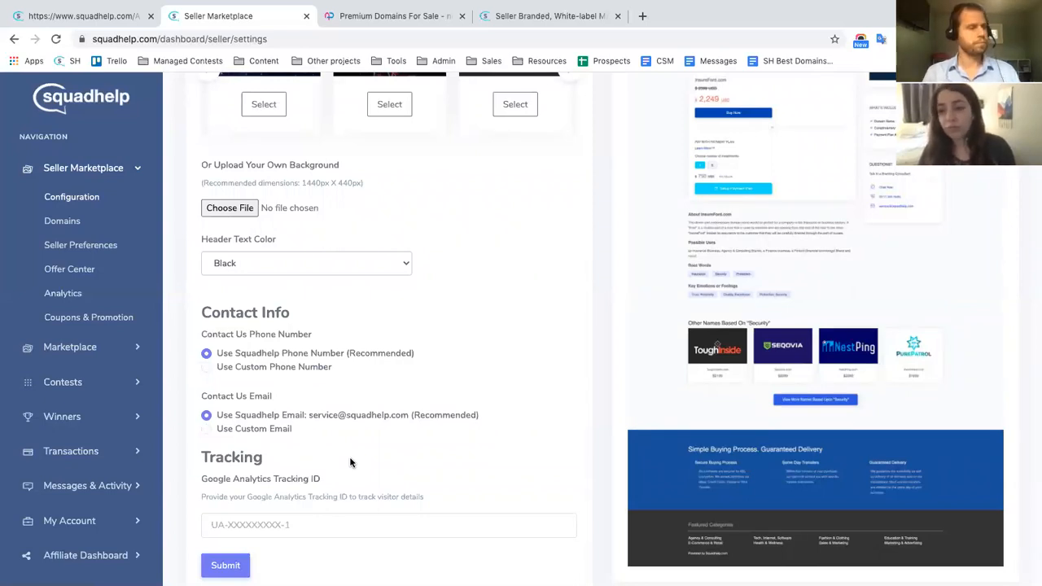
scroll(down, 3)
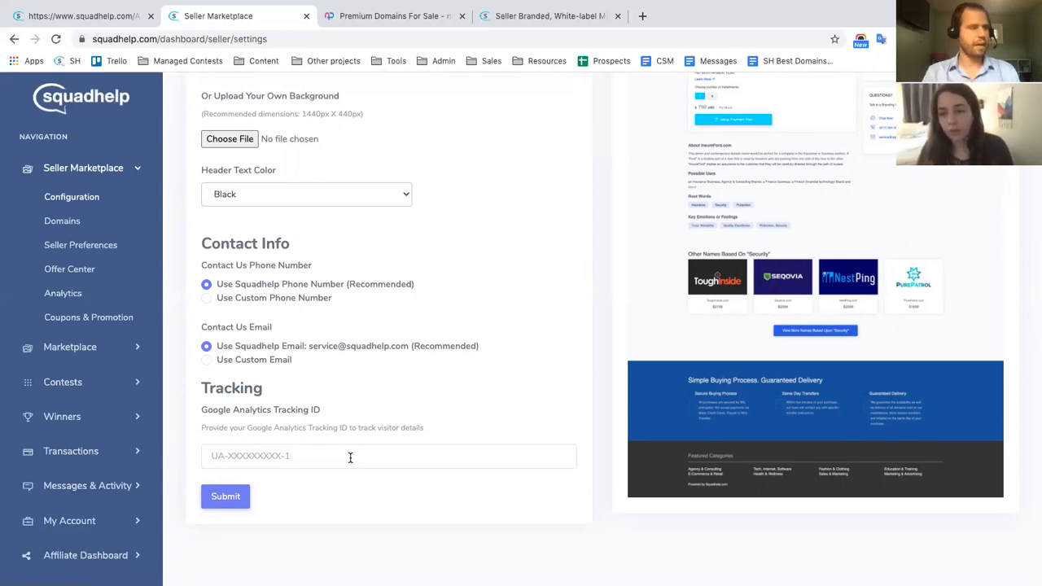
mouse_move(61, 222)
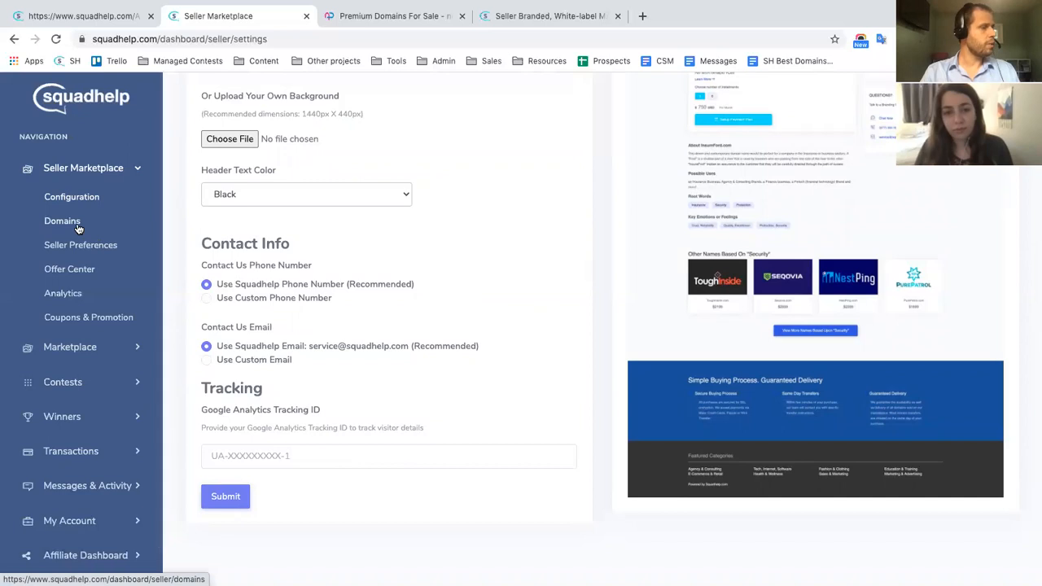
Go to the Seller Marketplace Domains page from the sidebar.
click(61, 222)
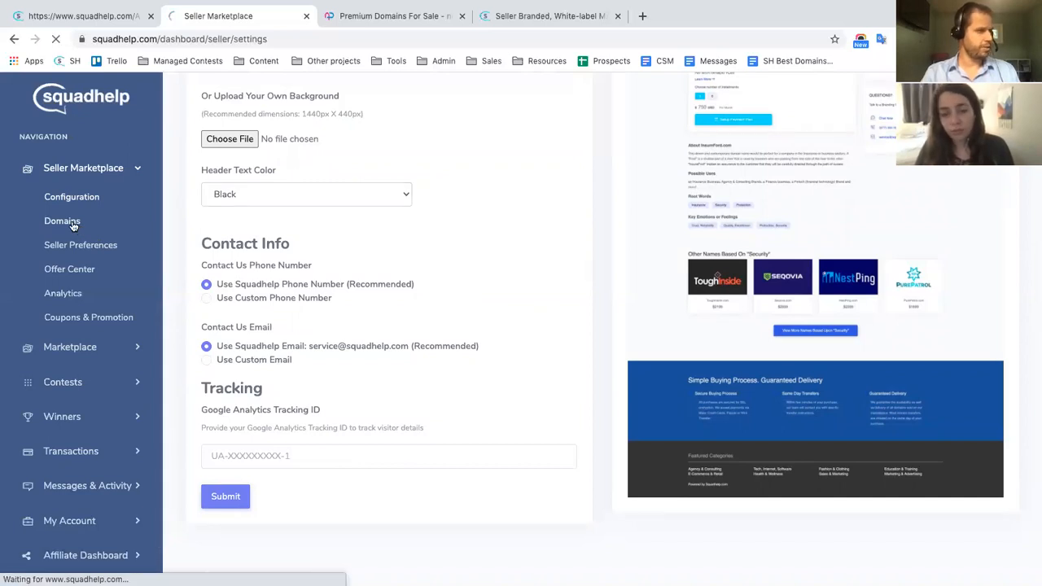
click(61, 222)
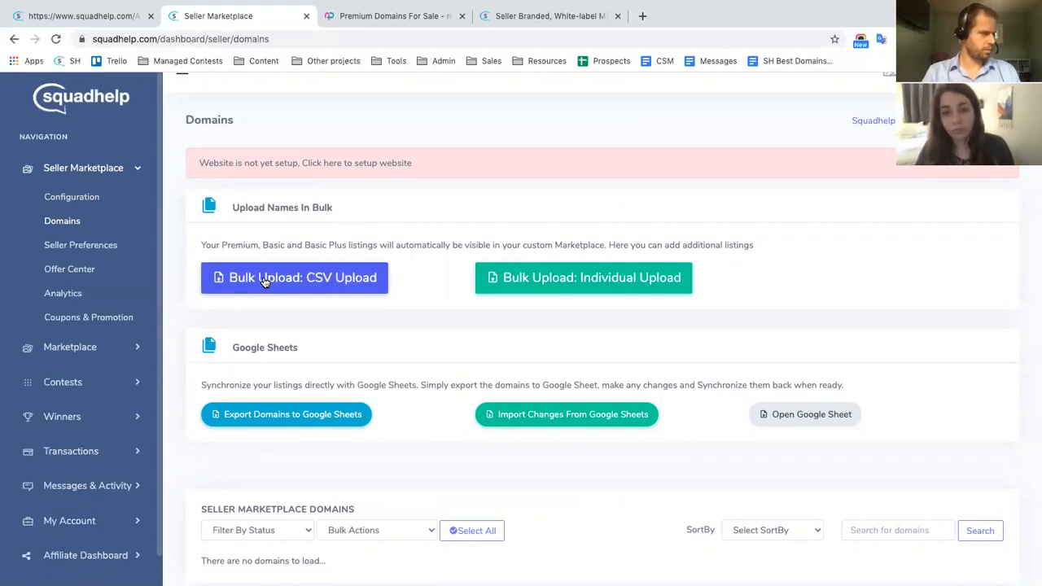
mouse_move(583, 277)
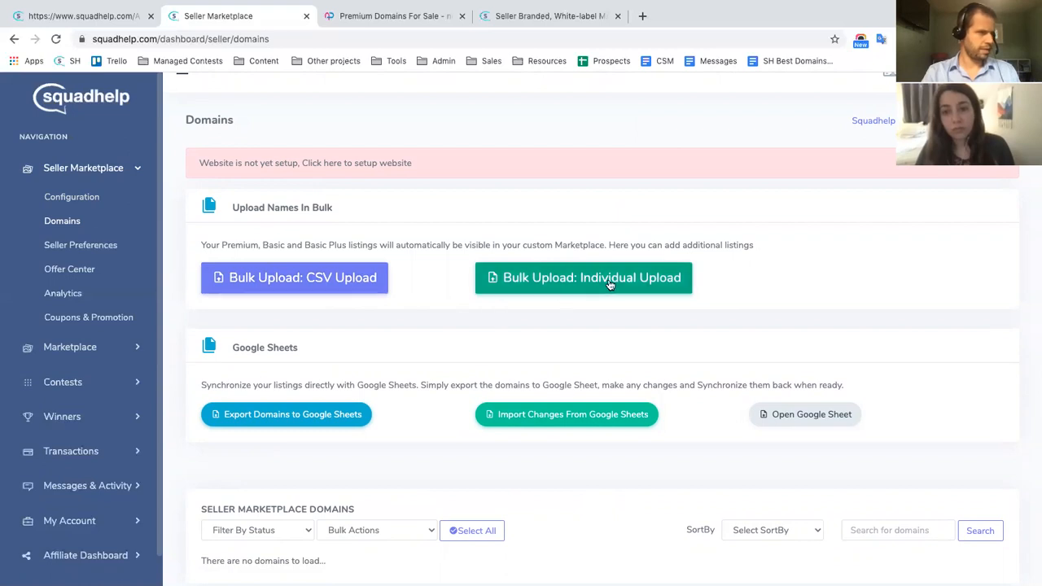
mouse_move(425, 297)
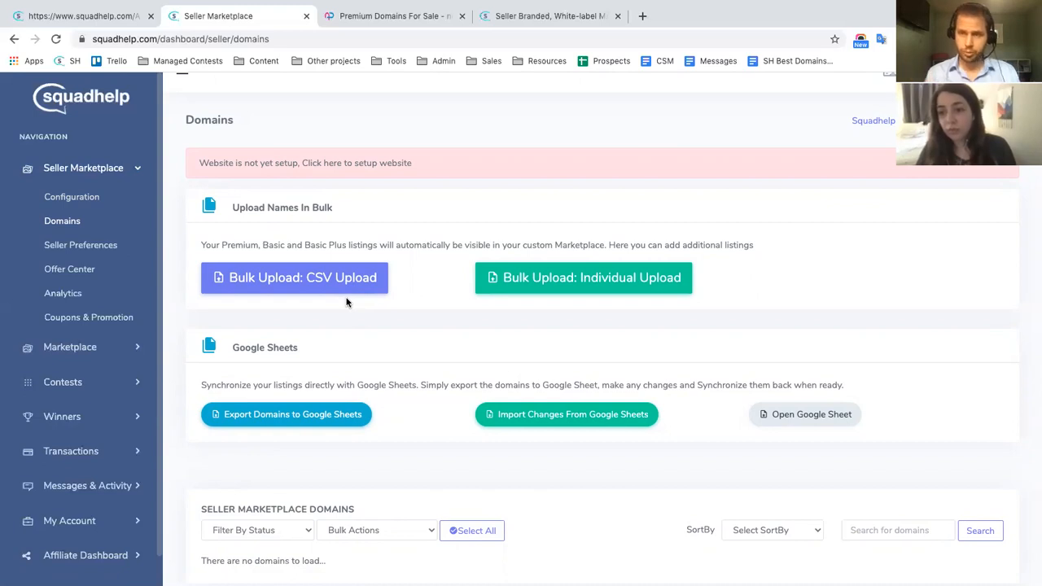
mouse_move(447, 284)
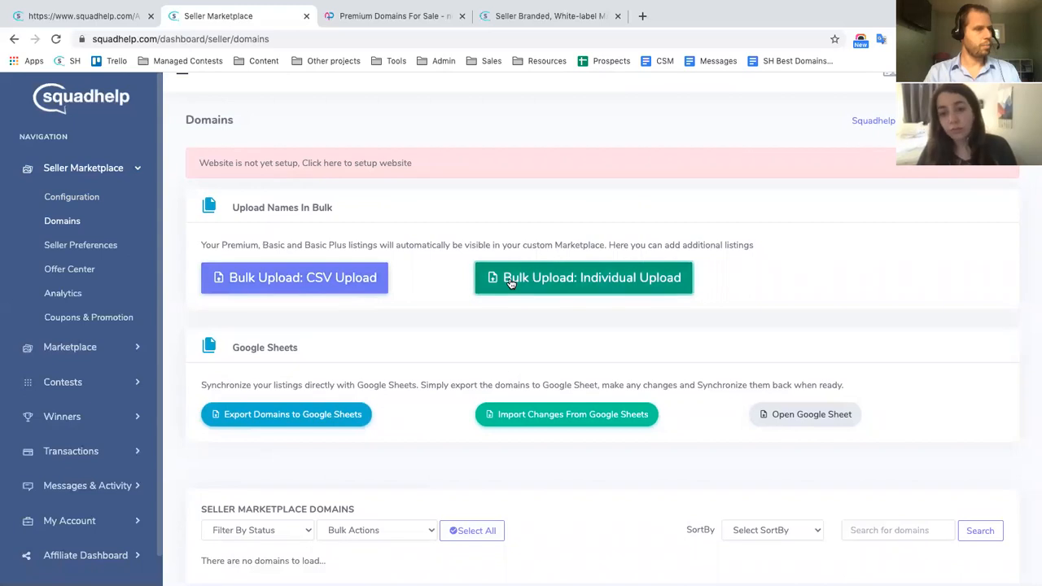
Reveal the 'Bulk Upload: Individual Upload' box for entering domain names and prices.
click(583, 277)
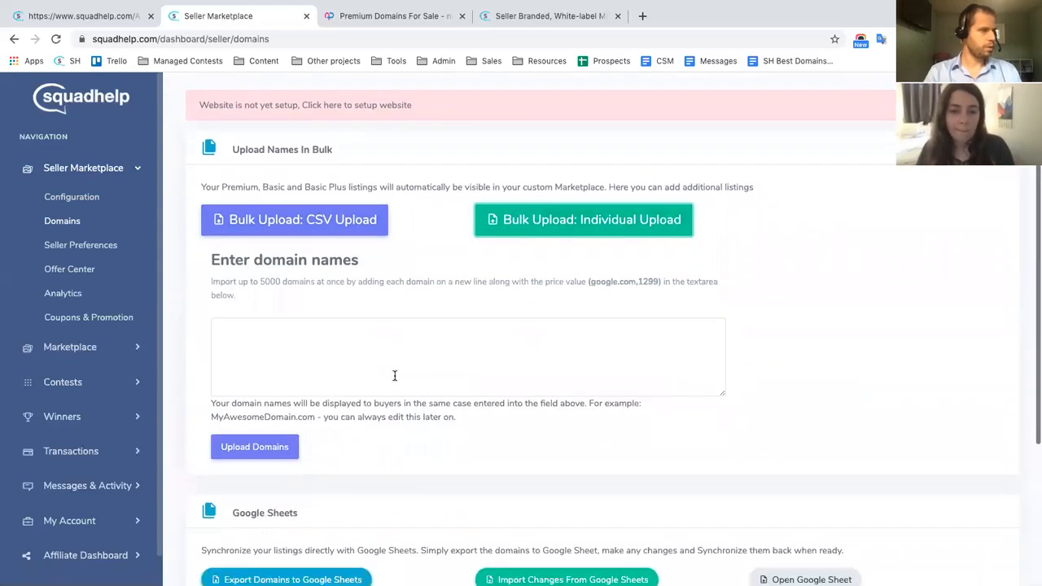
mouse_move(463, 301)
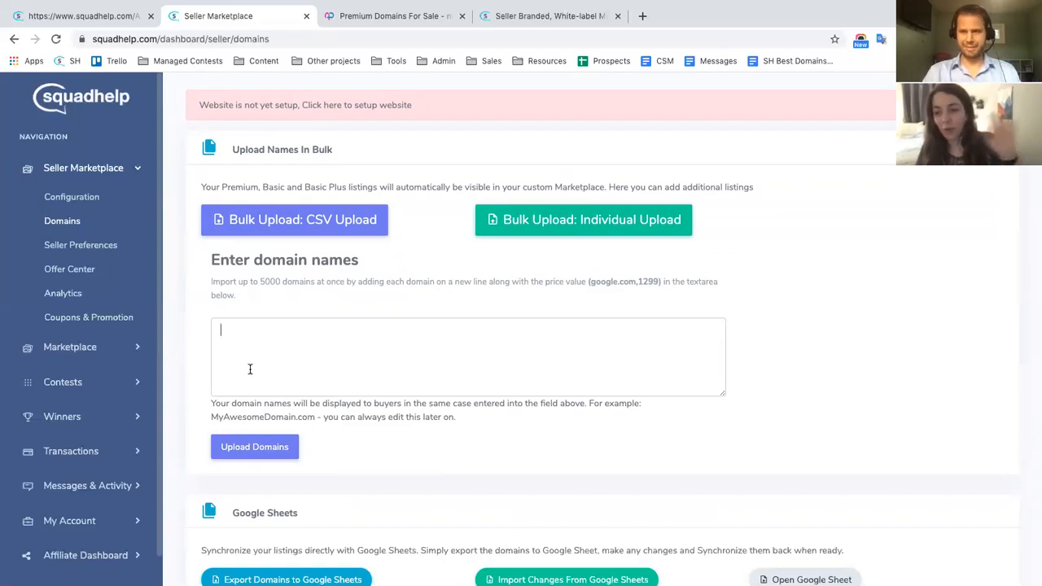
mouse_move(798, 321)
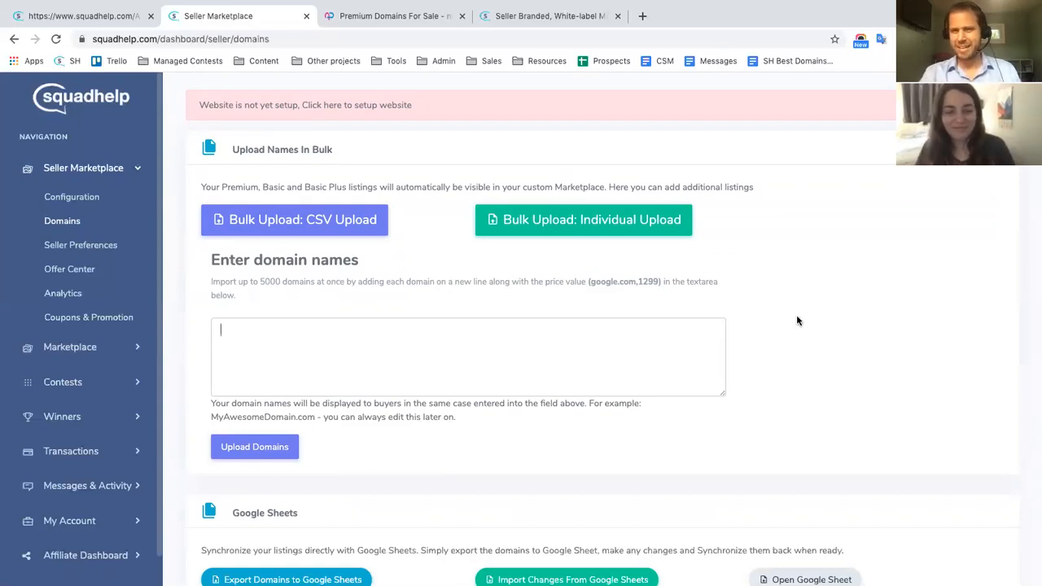